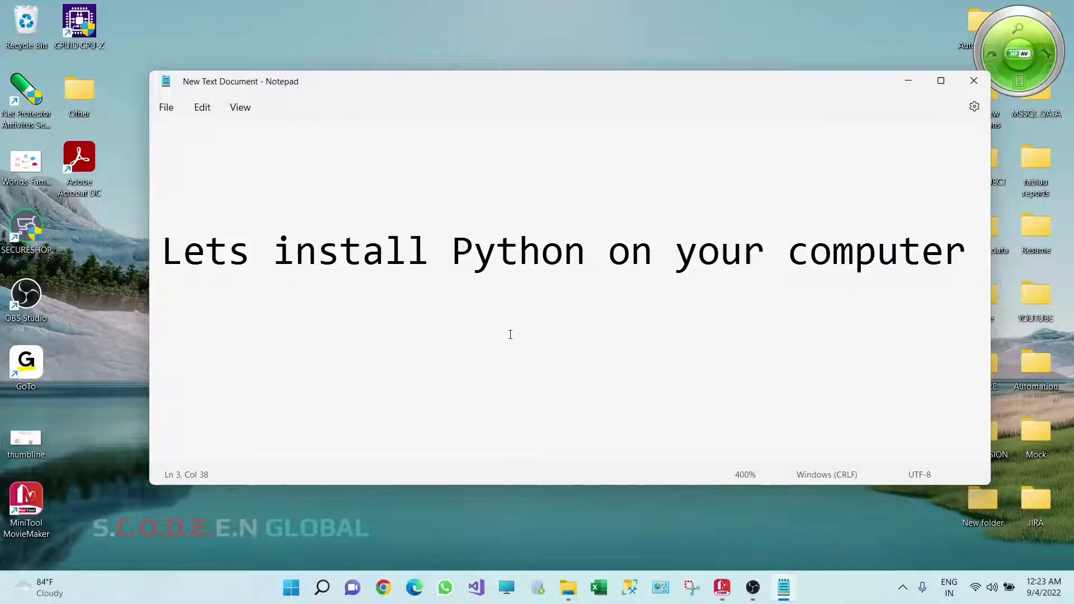
mouse_move(487, 309)
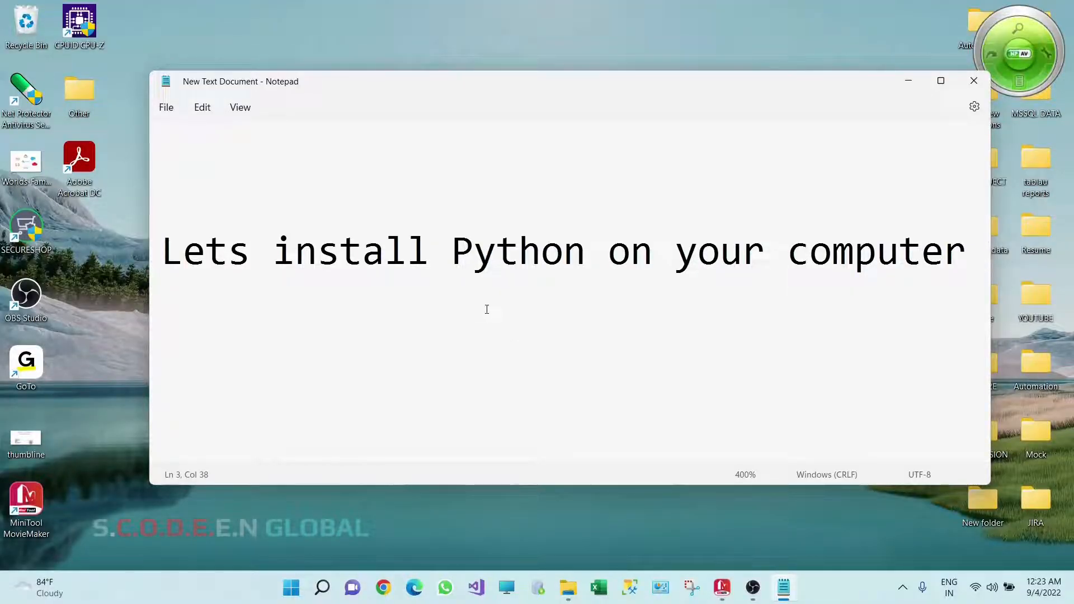
mouse_move(636, 350)
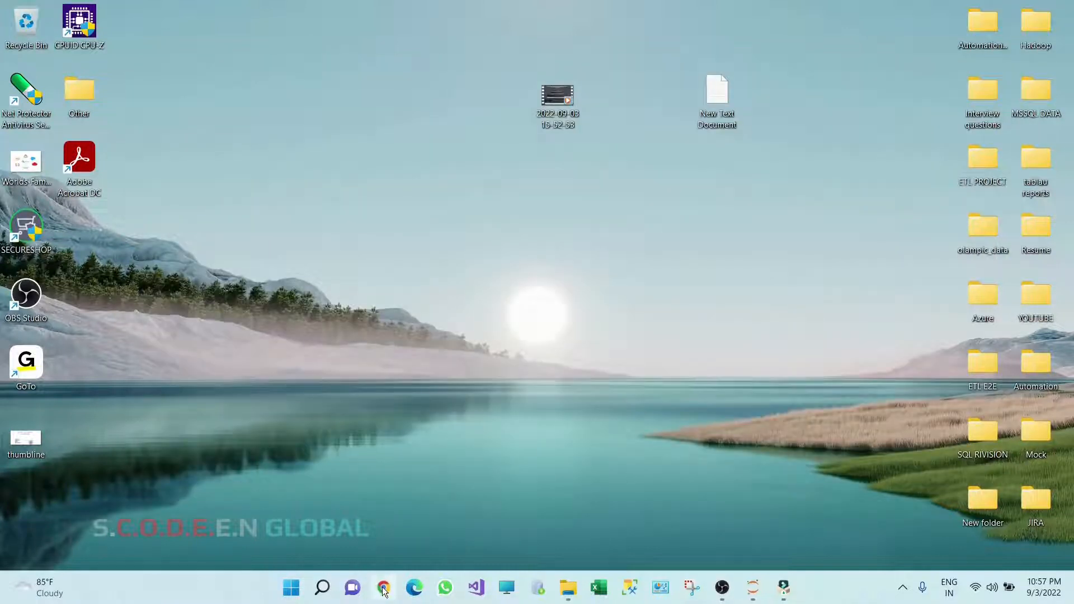
Step: Search Google in Chrome for 'anaconda python'
left_click(382, 587)
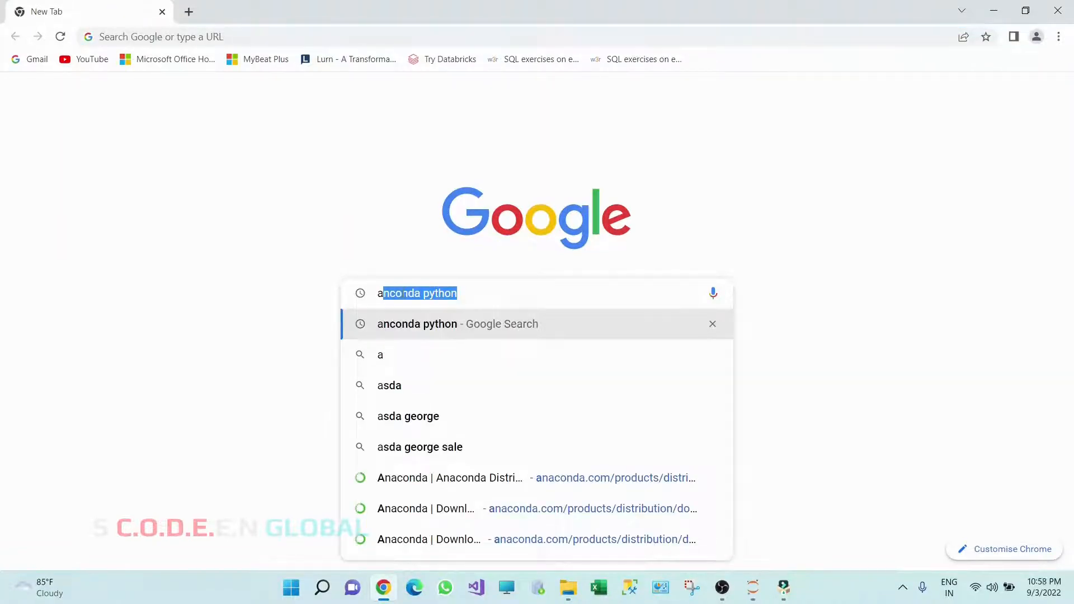
type("anaco")
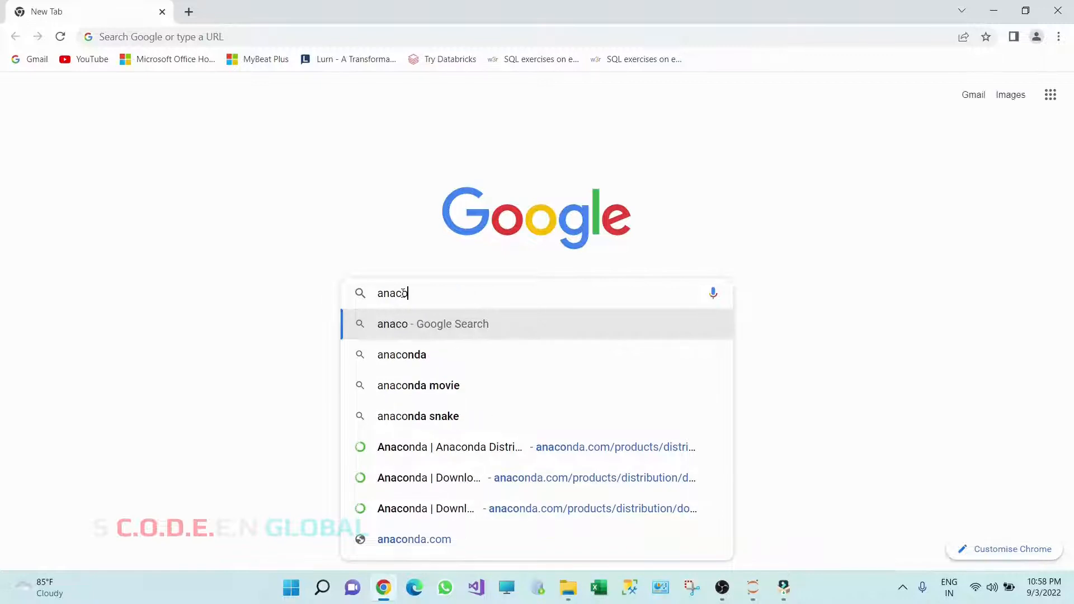
type("nda")
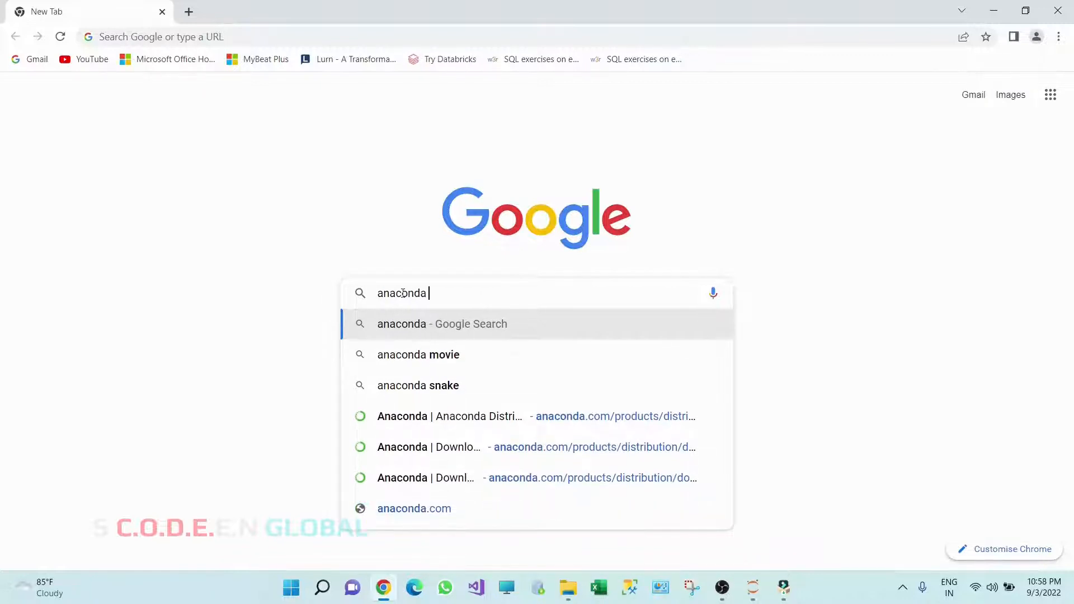
type("python")
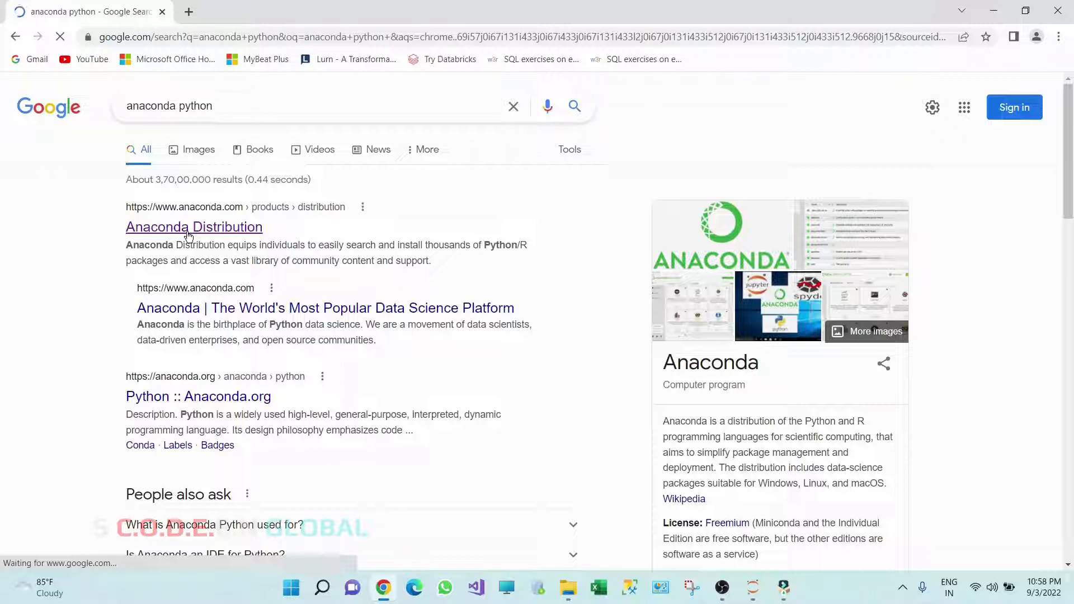
Step: Open the Anaconda Distribution result and scroll to the Windows, MacOS and Linux installers list
left_click(194, 227)
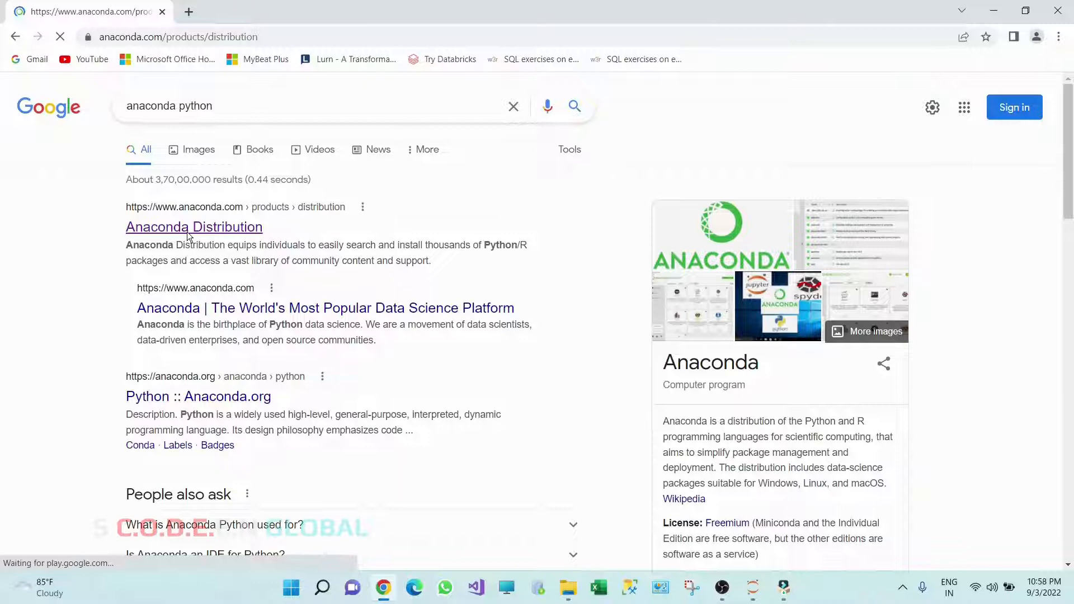
left_click(195, 227)
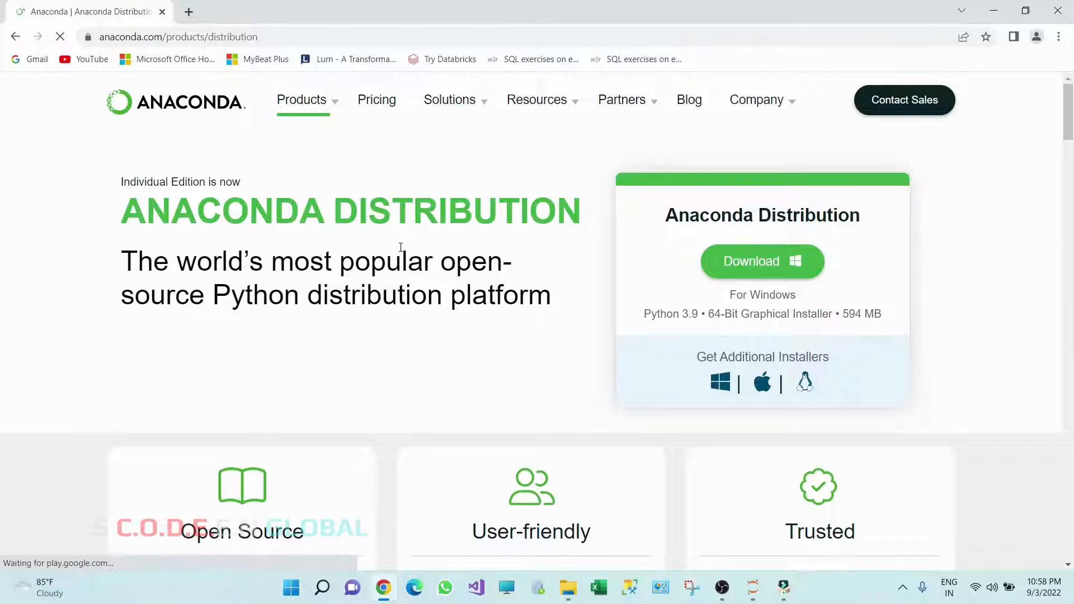
scroll("down", 3)
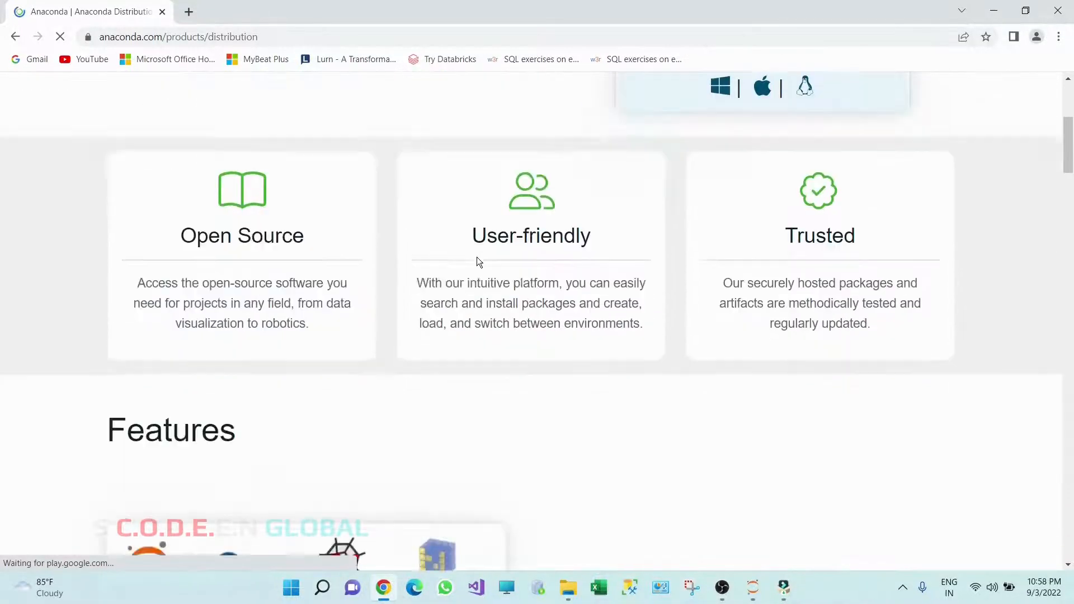
scroll("down", 3)
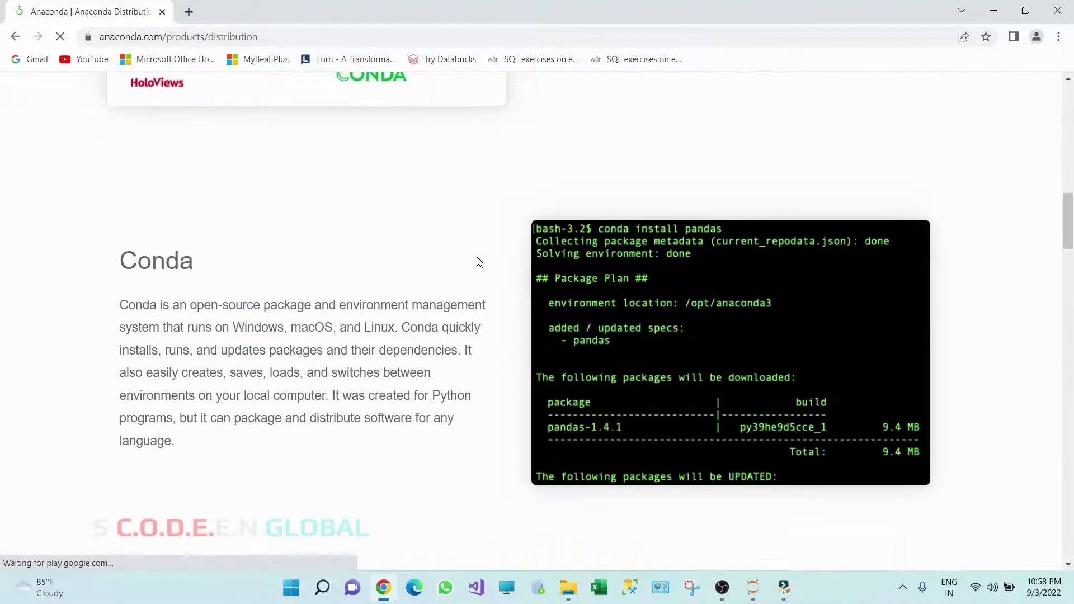
scroll("down", 3)
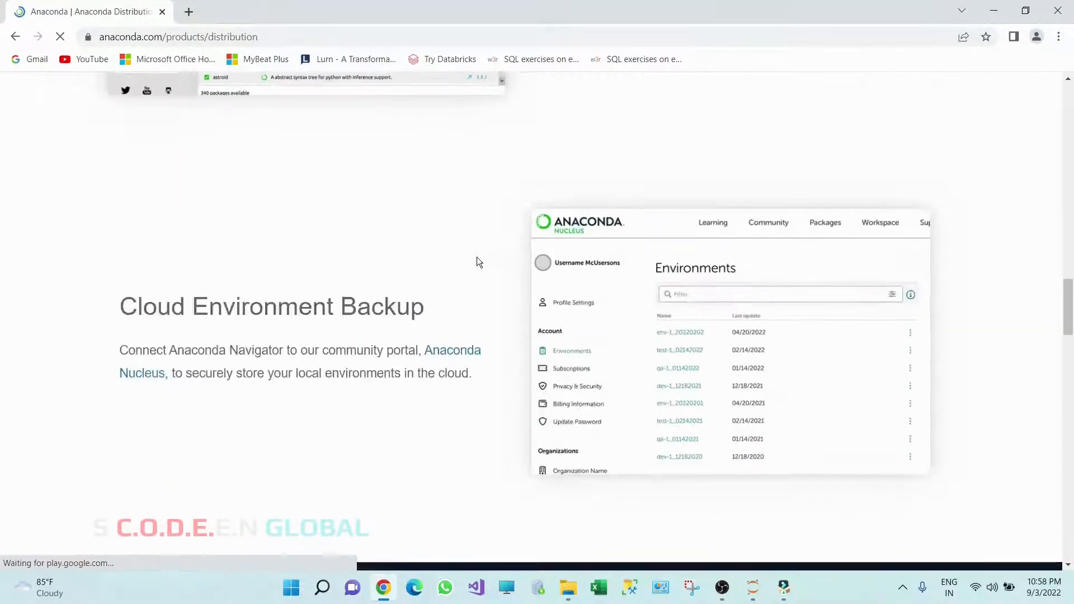
scroll("down", 3)
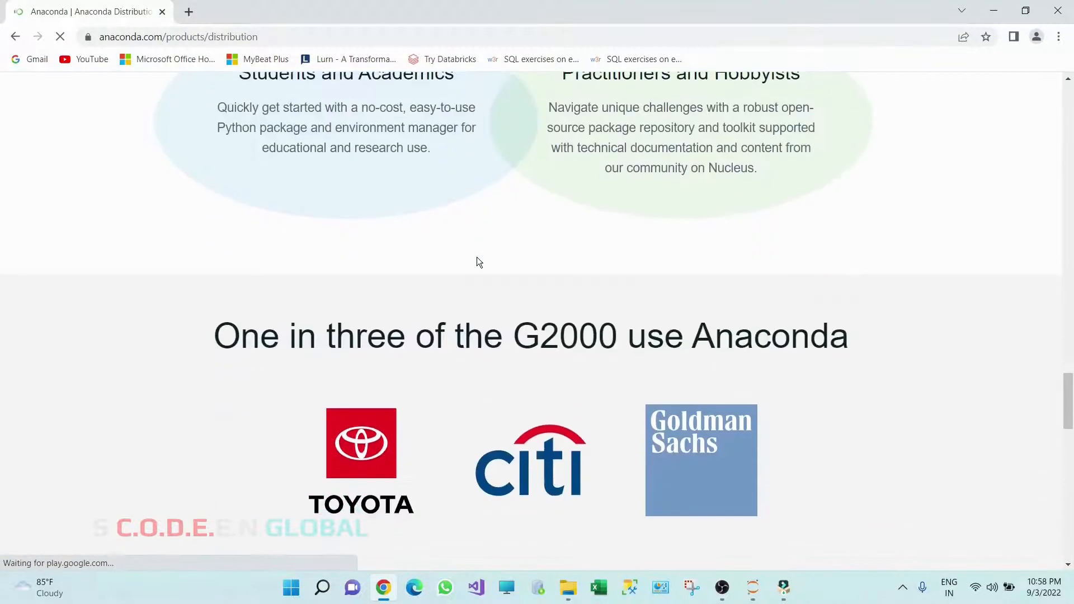
scroll("down", 3)
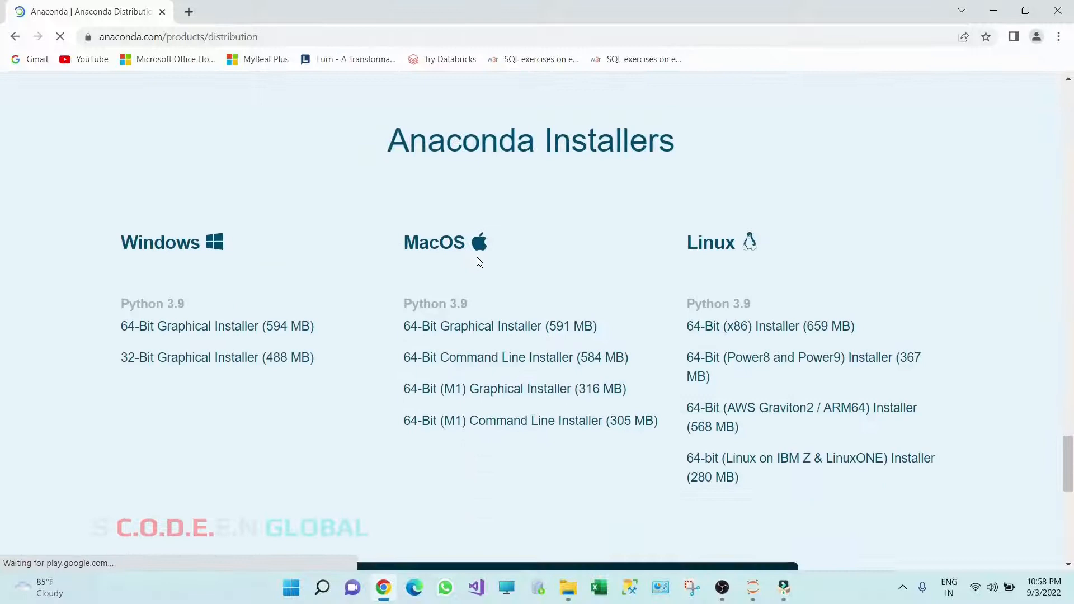
mouse_move(674, 153)
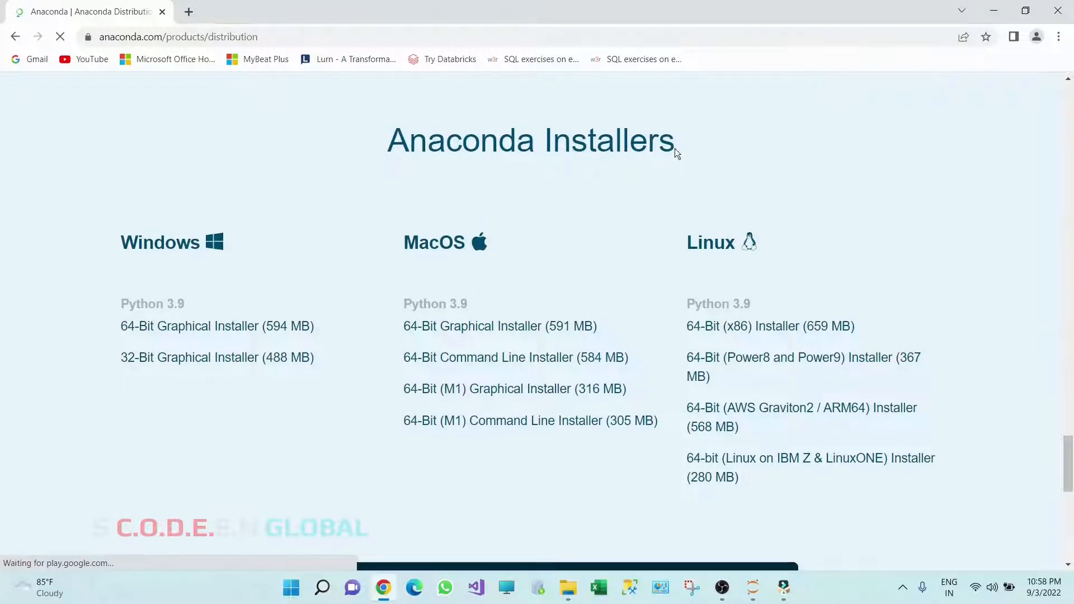
mouse_move(184, 208)
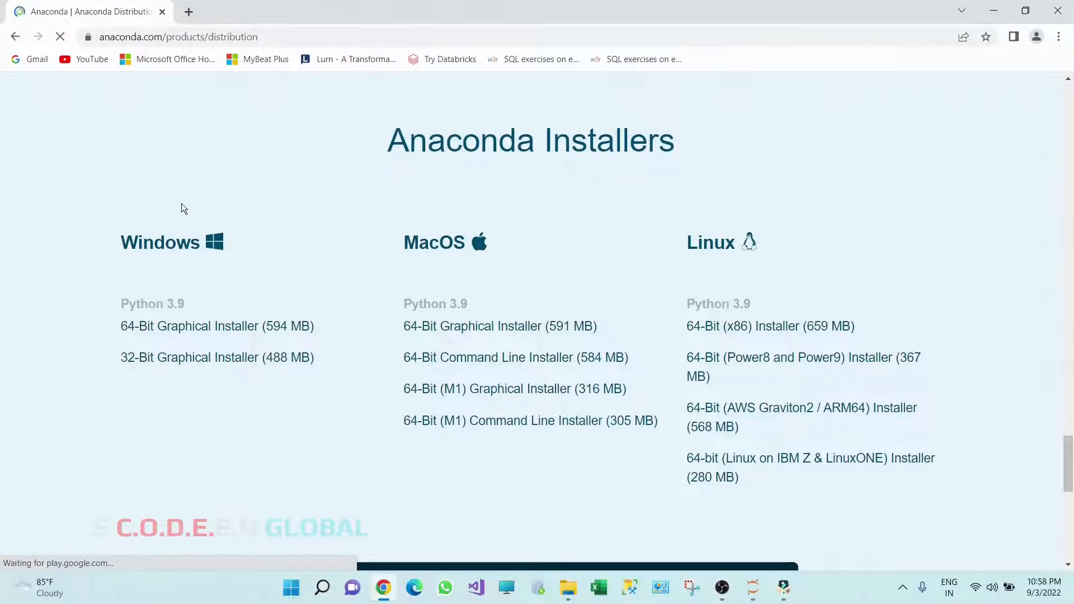
mouse_move(385, 213)
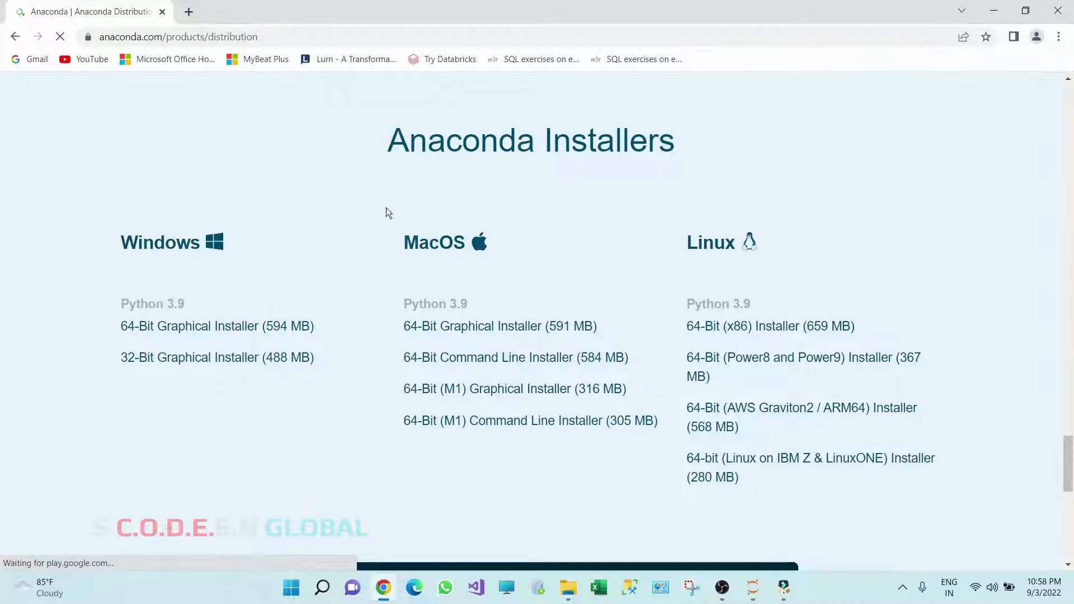
mouse_move(665, 244)
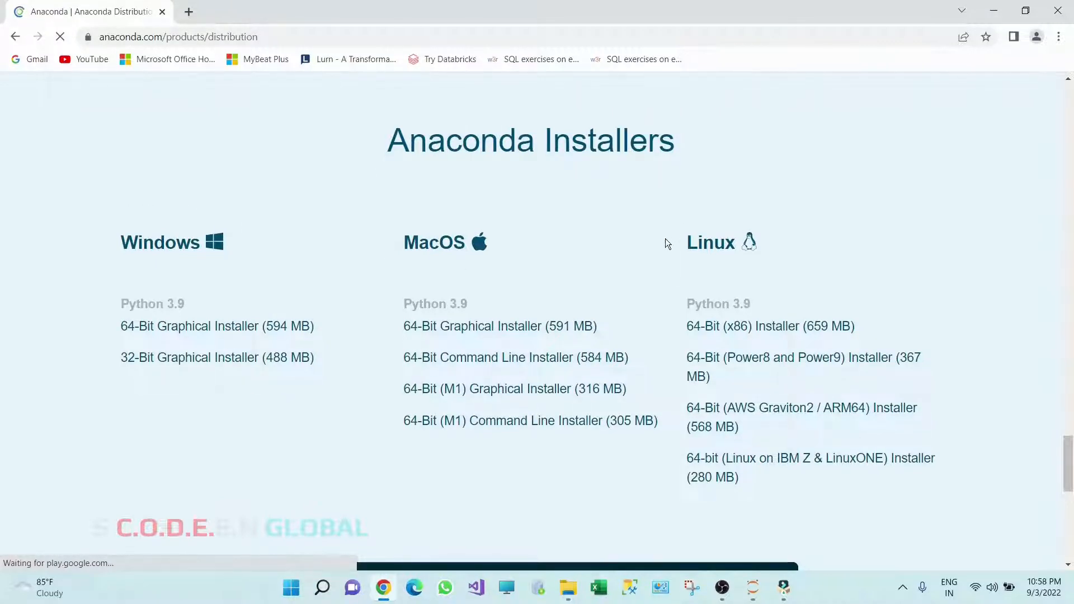
mouse_move(546, 225)
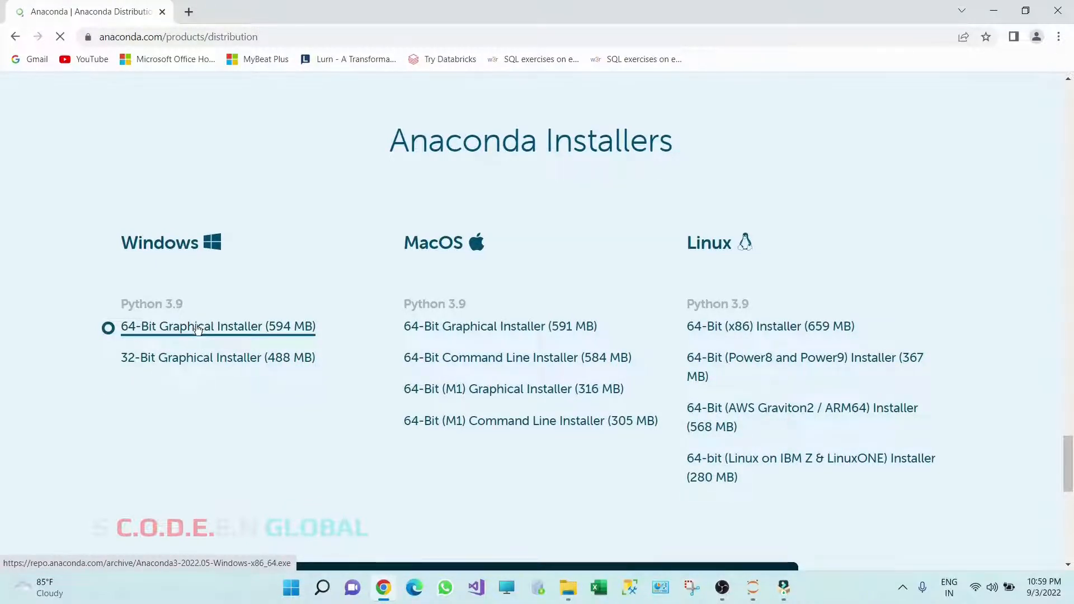
Step: Download the Windows '64-Bit Graphical Installer (594 MB)' and reach the thank-you page
left_click(218, 326)
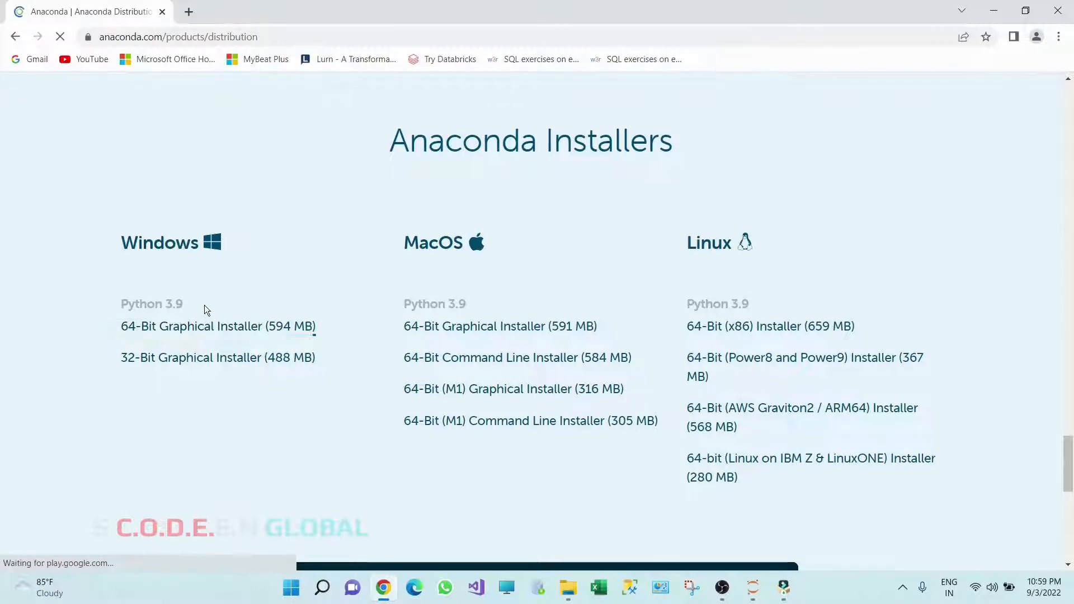
left_click(217, 326)
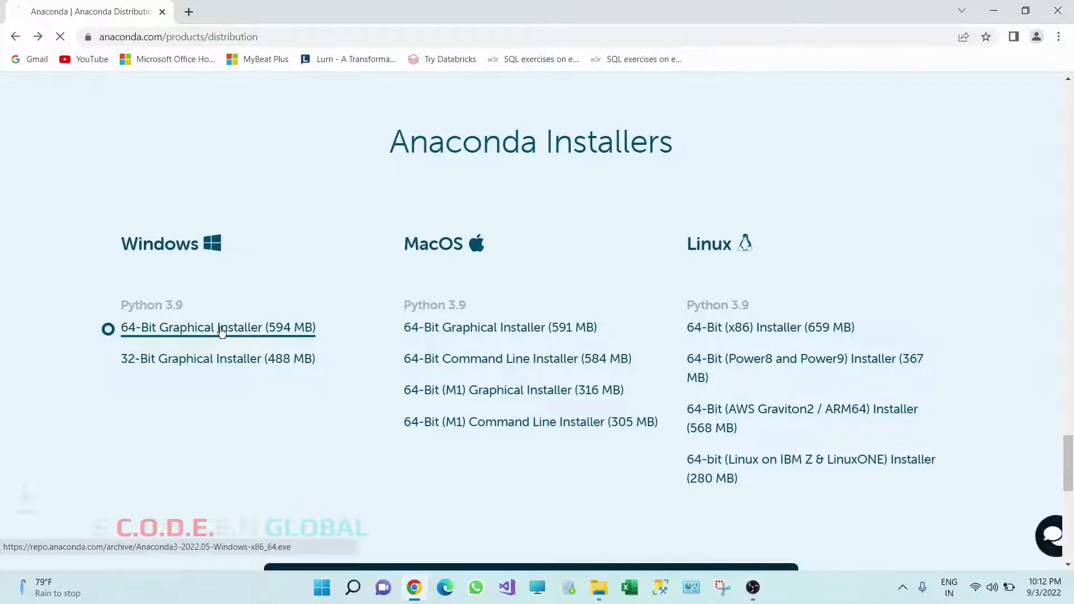
left_click(217, 327)
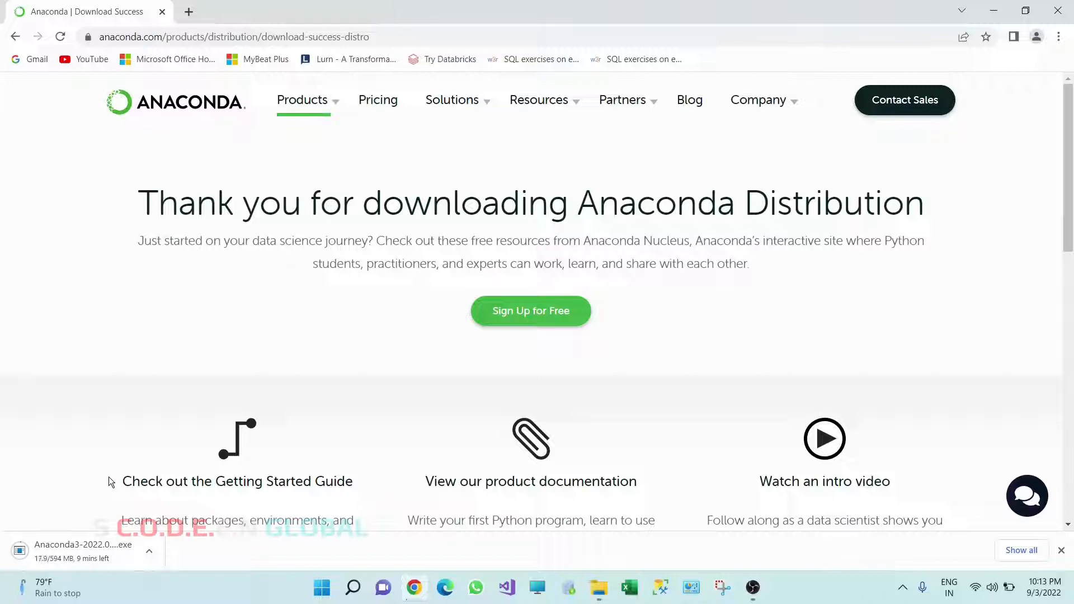
mouse_move(94, 493)
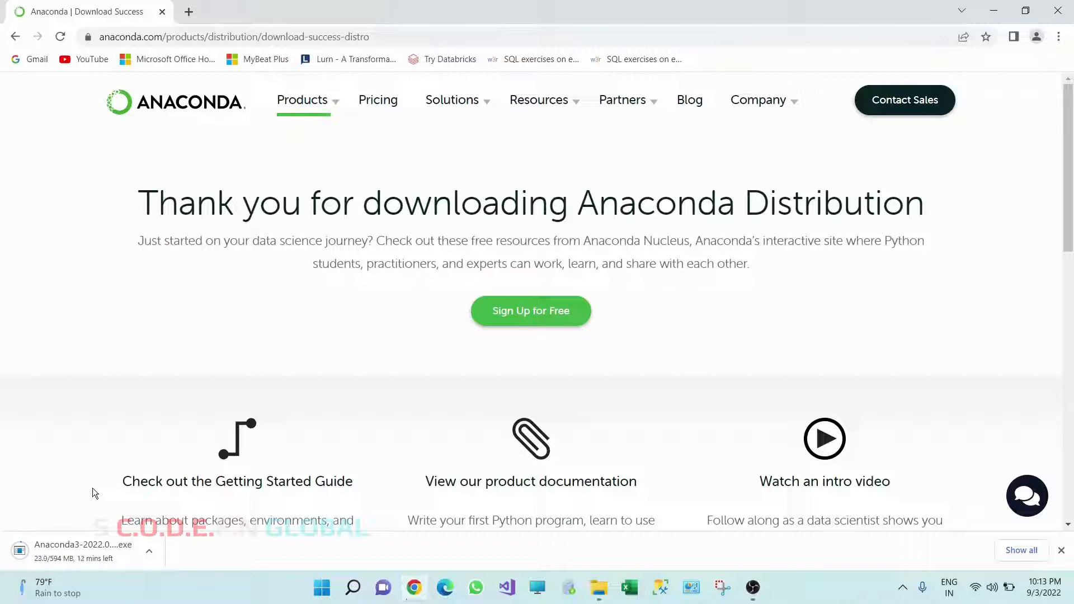
mouse_move(58, 491)
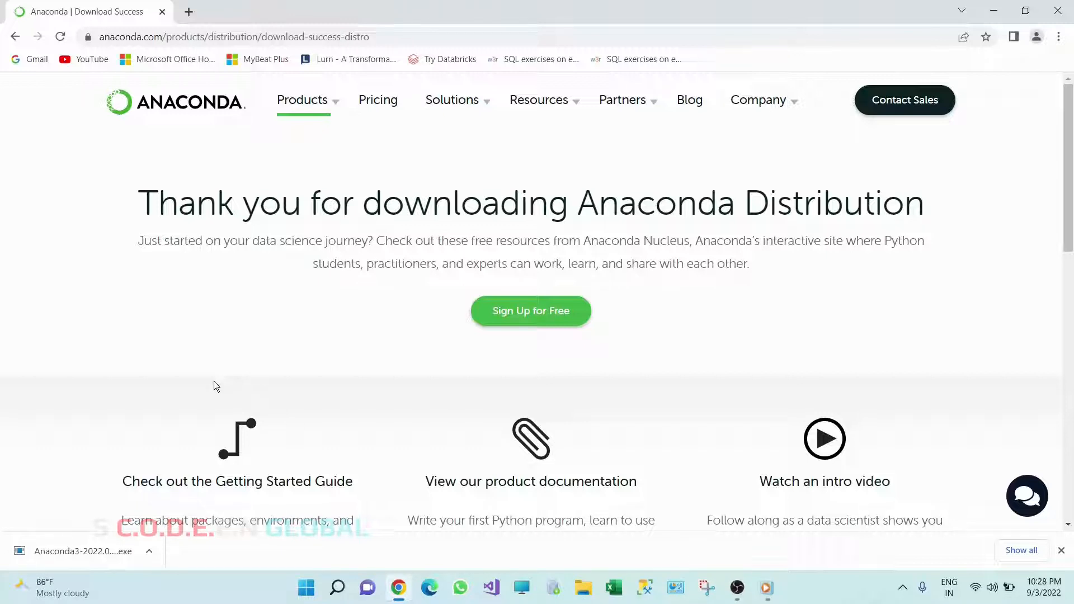
mouse_move(145, 537)
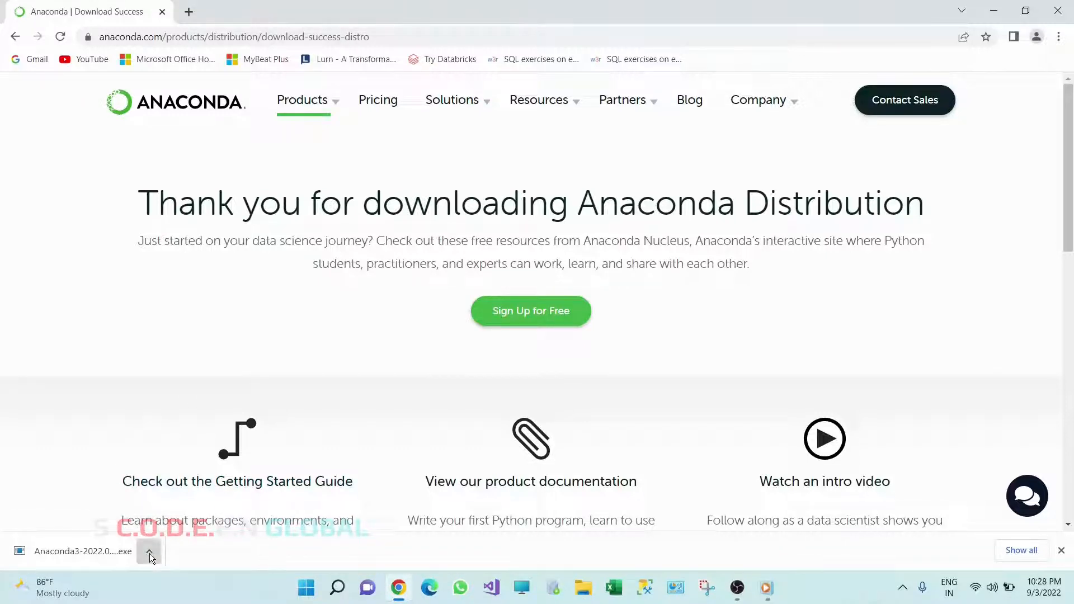
Step: Show the finished Anaconda3-2022.05-Windows-x86_64 download in its Downloads folder
left_click(149, 552)
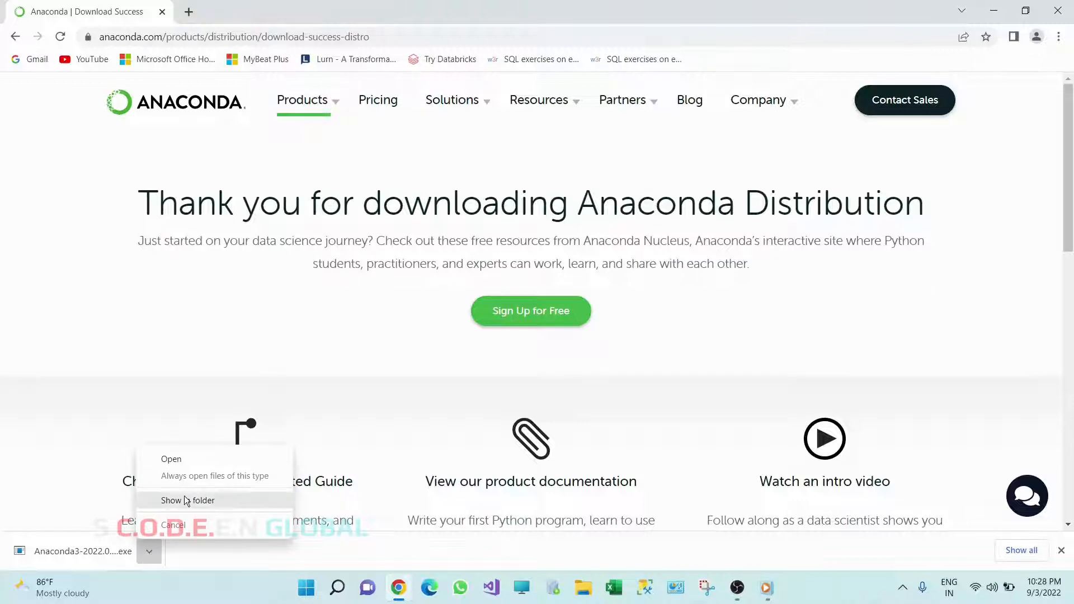
left_click(188, 501)
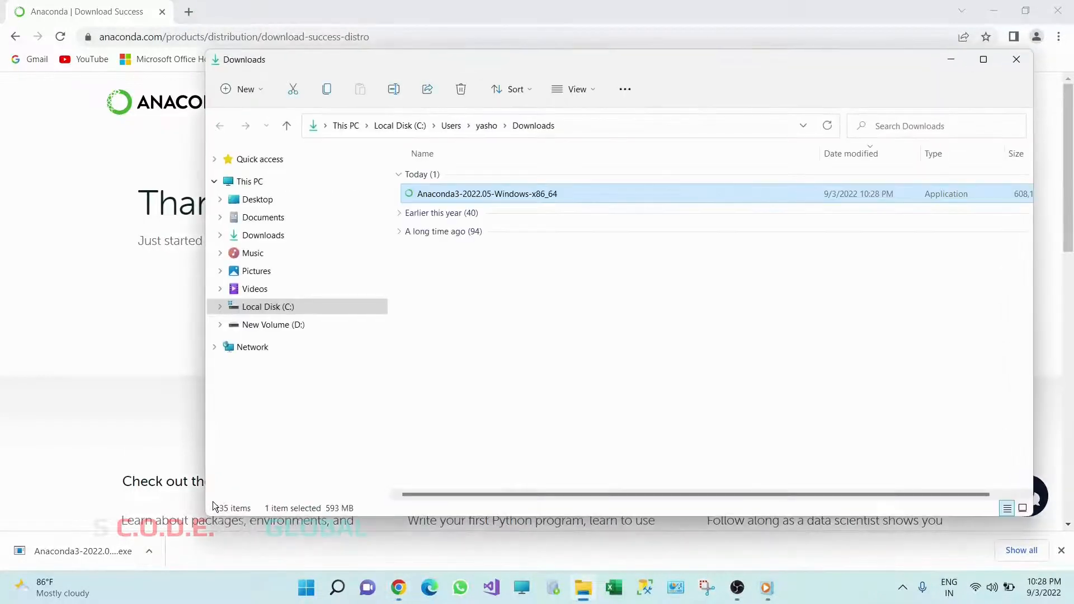
mouse_move(525, 231)
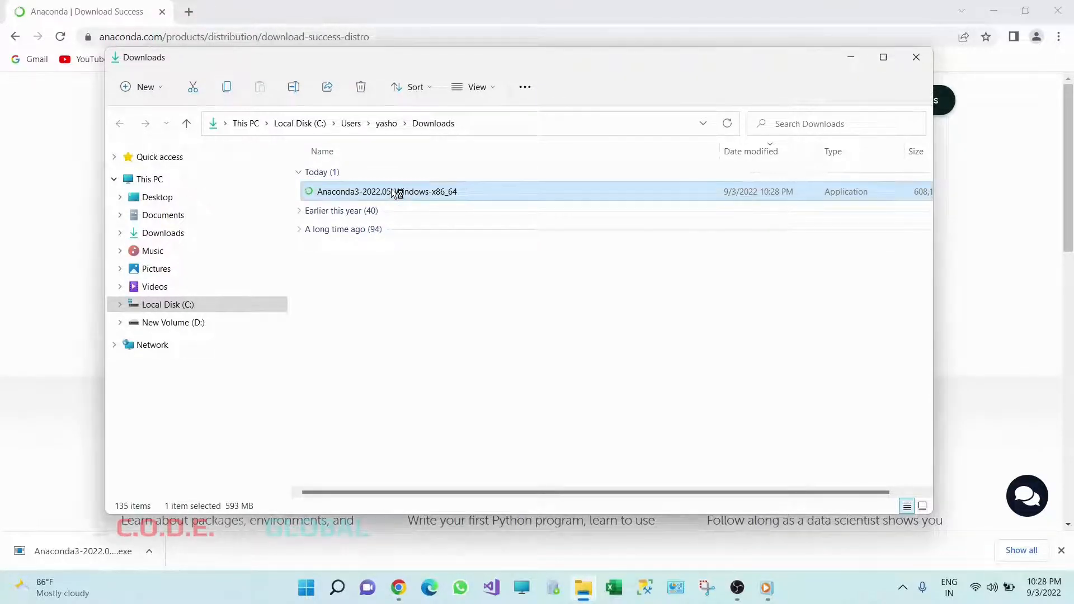
Step: Launch the Anaconda3 2022.05 installer, accept the license, and choose a Just Me install
double_click(387, 191)
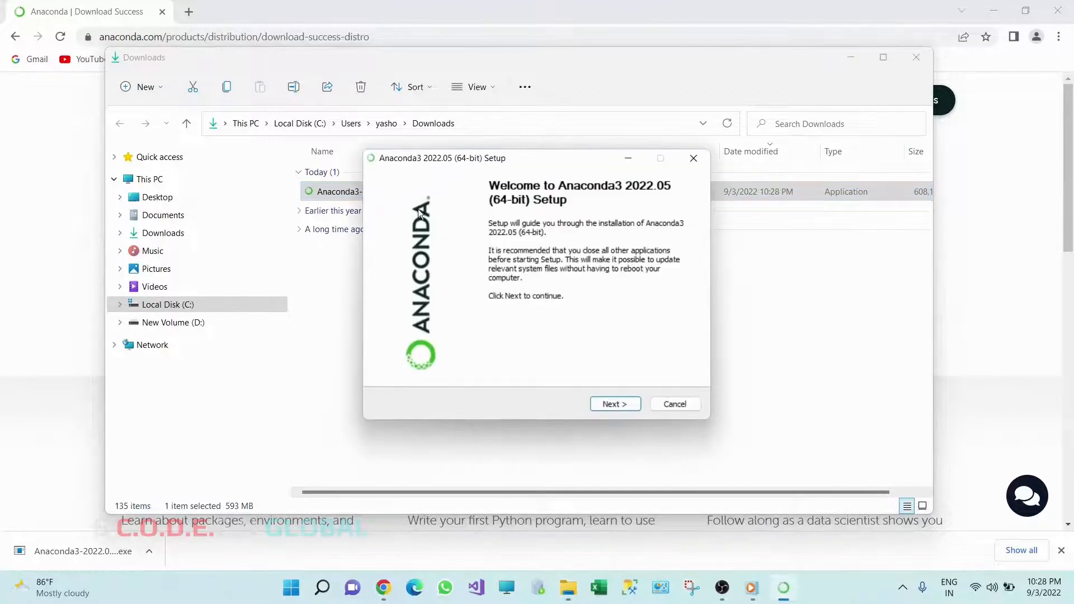
mouse_move(547, 298)
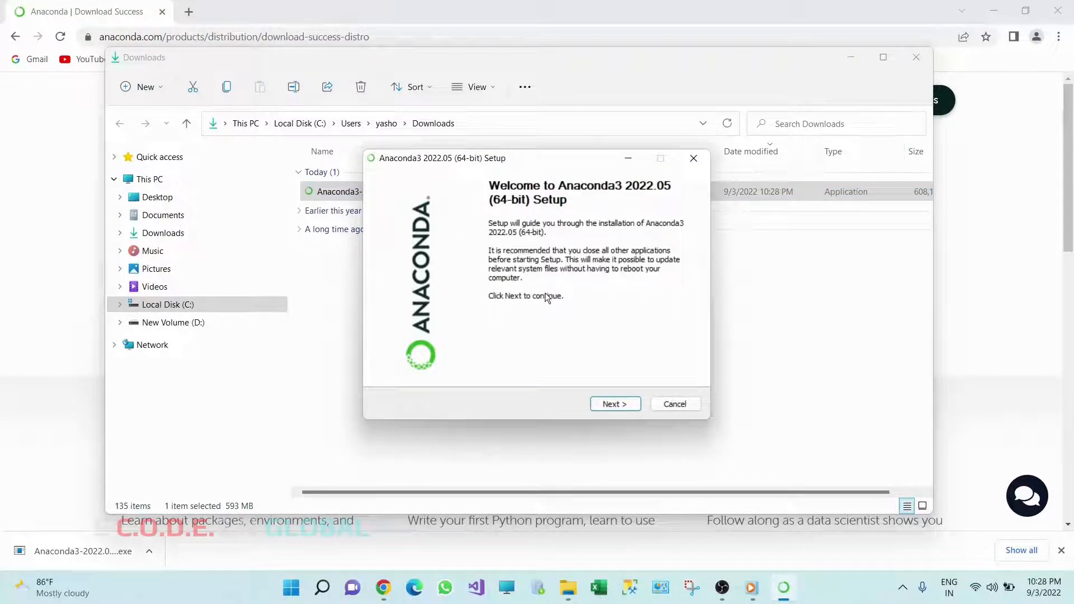
left_click(614, 403)
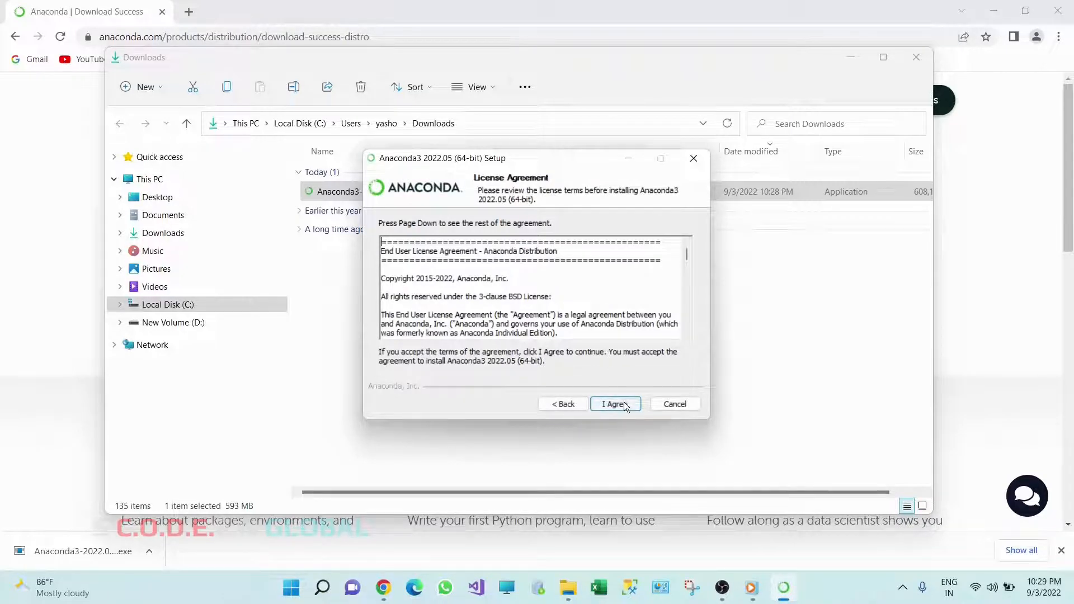
left_click(615, 404)
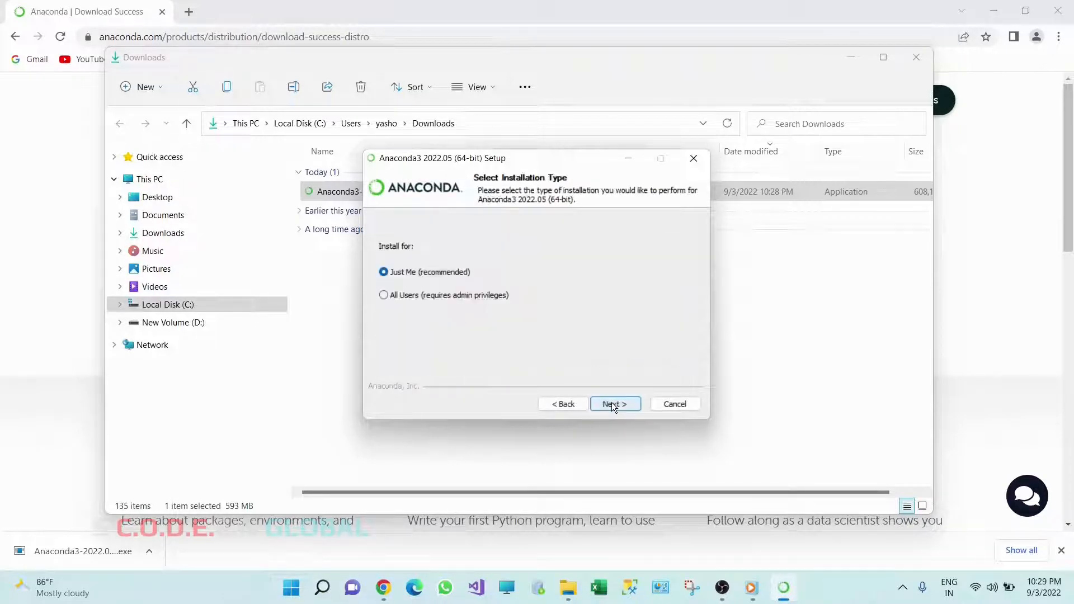
mouse_move(445, 299)
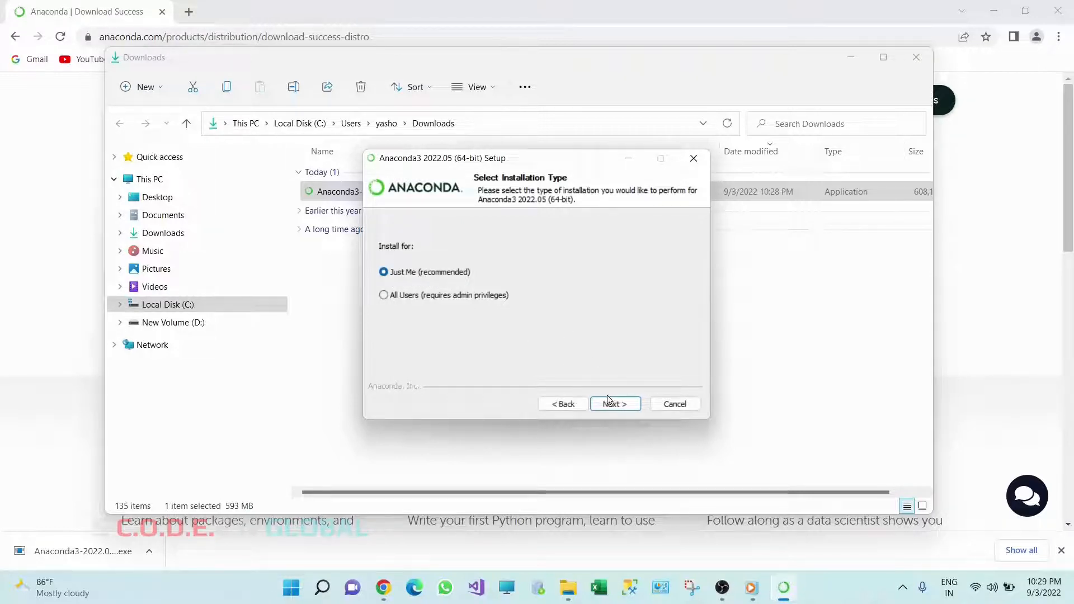
left_click(615, 403)
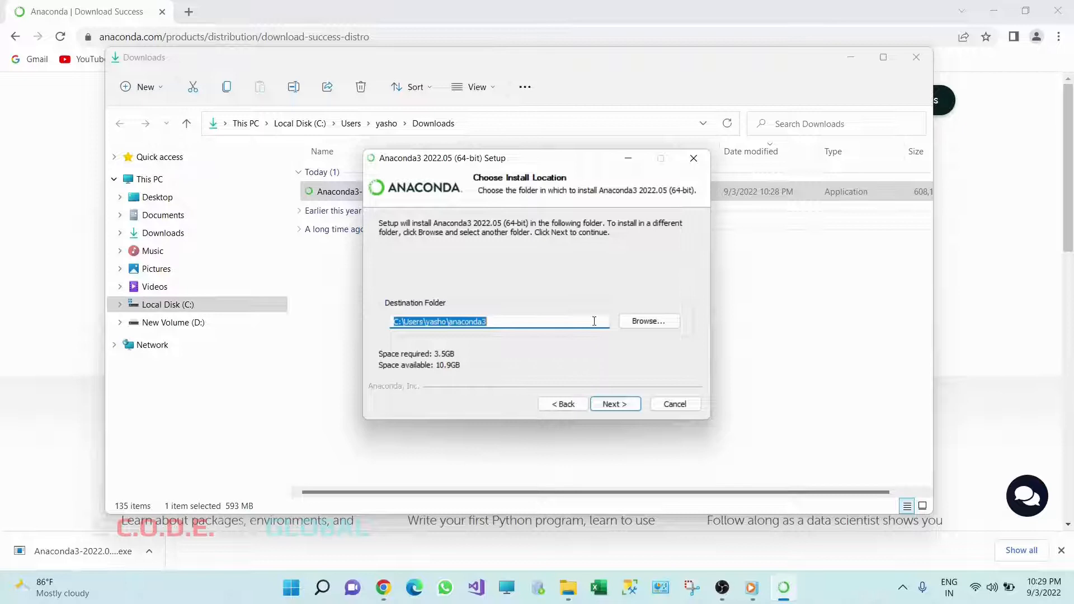
mouse_move(615, 403)
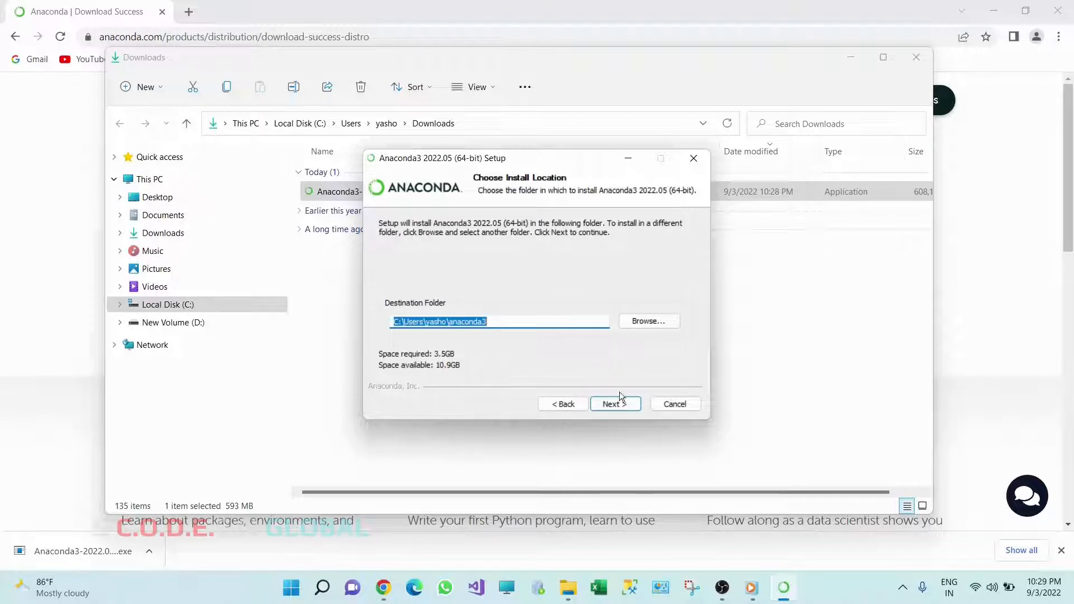
Step: Install Anaconda3 to C:\Users\yasho\anaconda3 with PATH unchecked, then finish the setup
left_click(610, 404)
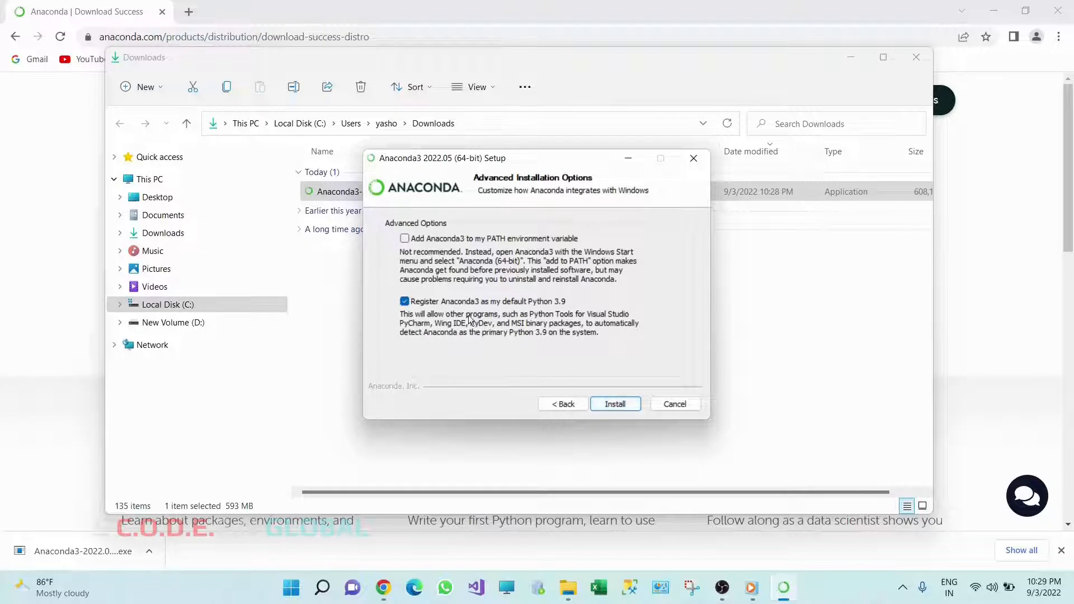
mouse_move(499, 313)
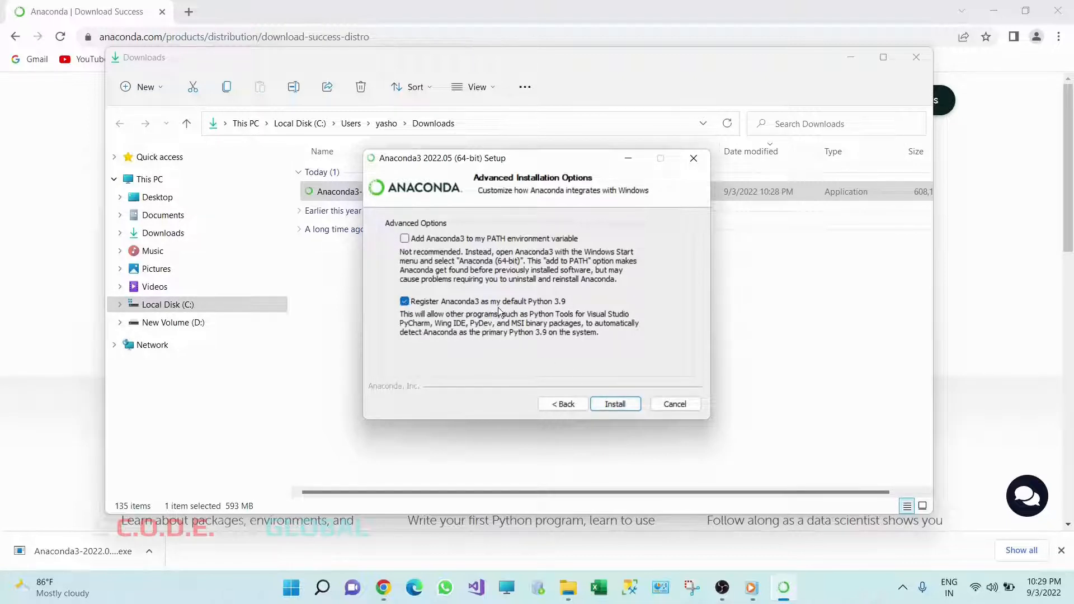
mouse_move(570, 312)
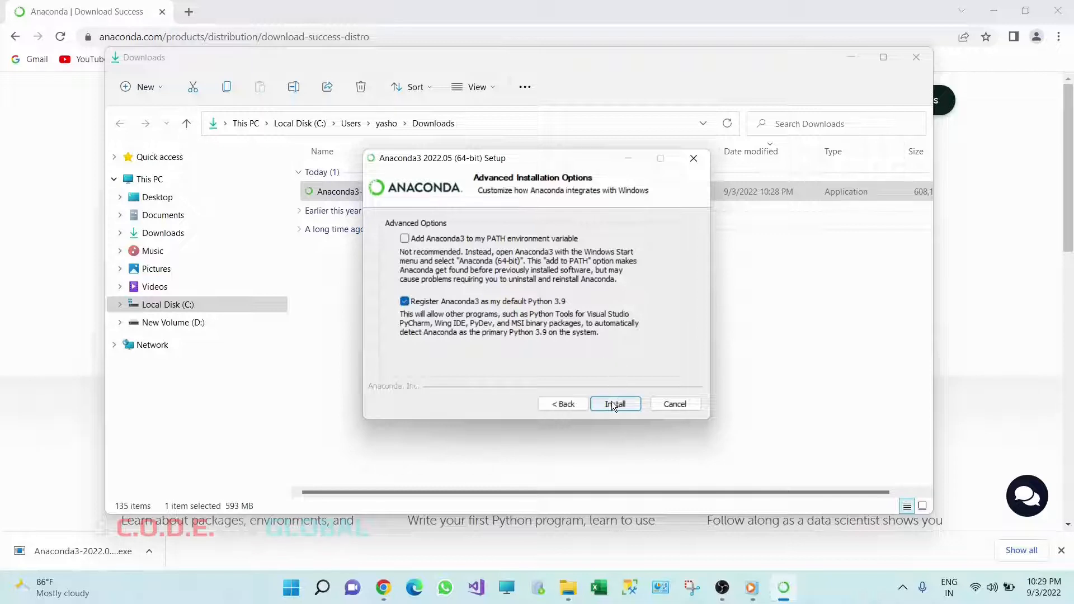
left_click(614, 403)
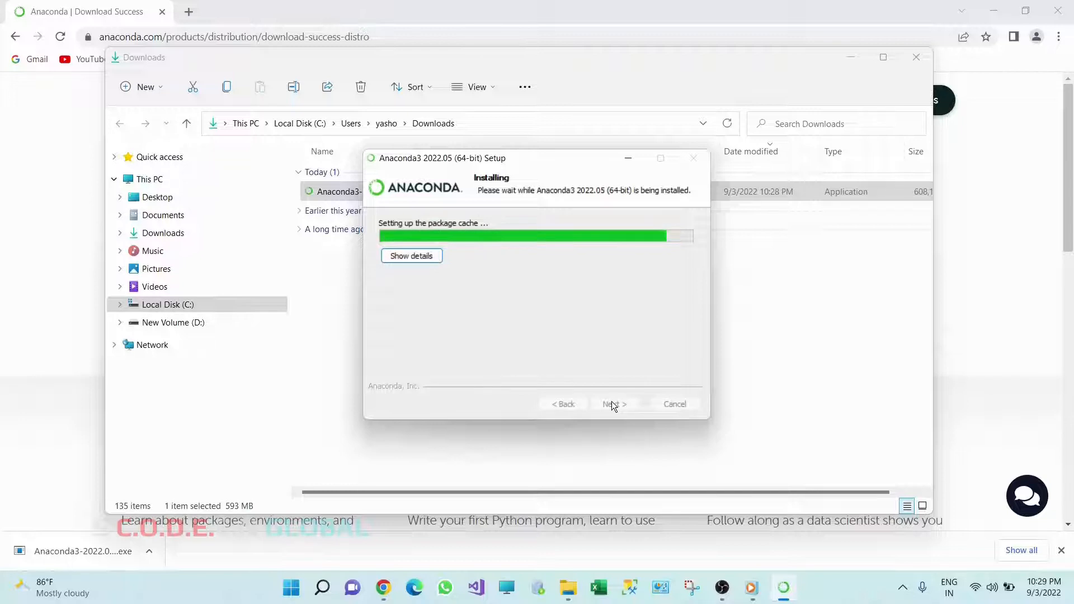
mouse_move(678, 219)
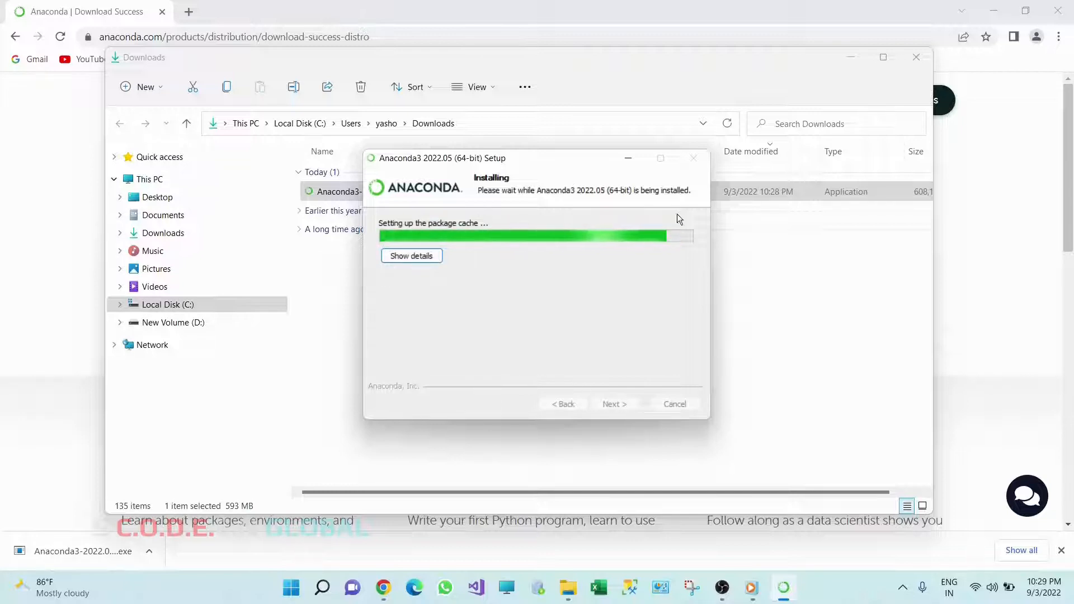
mouse_move(574, 315)
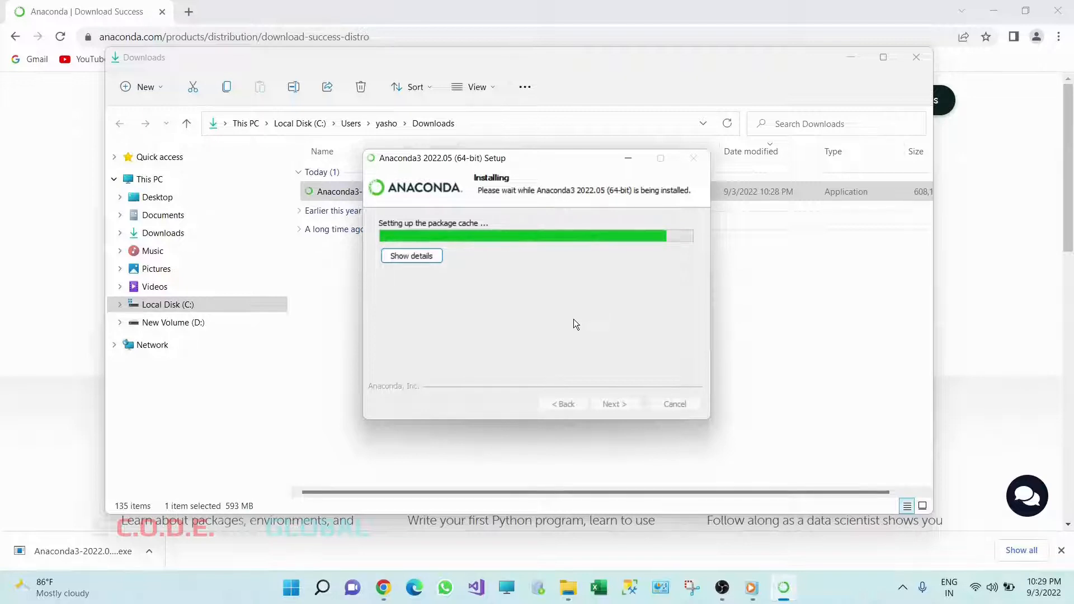
mouse_move(527, 206)
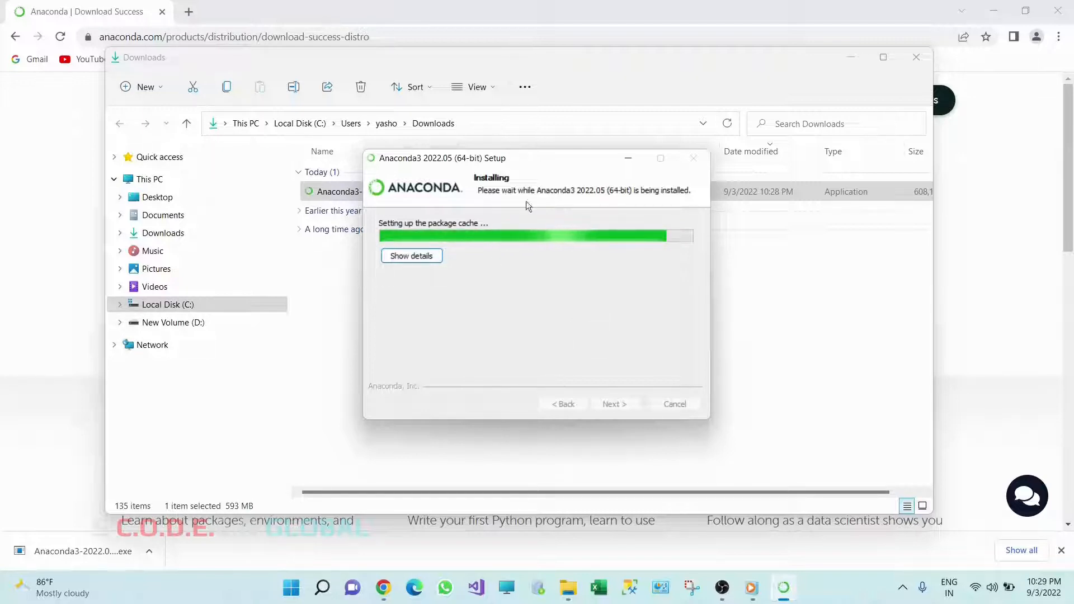
mouse_move(632, 280)
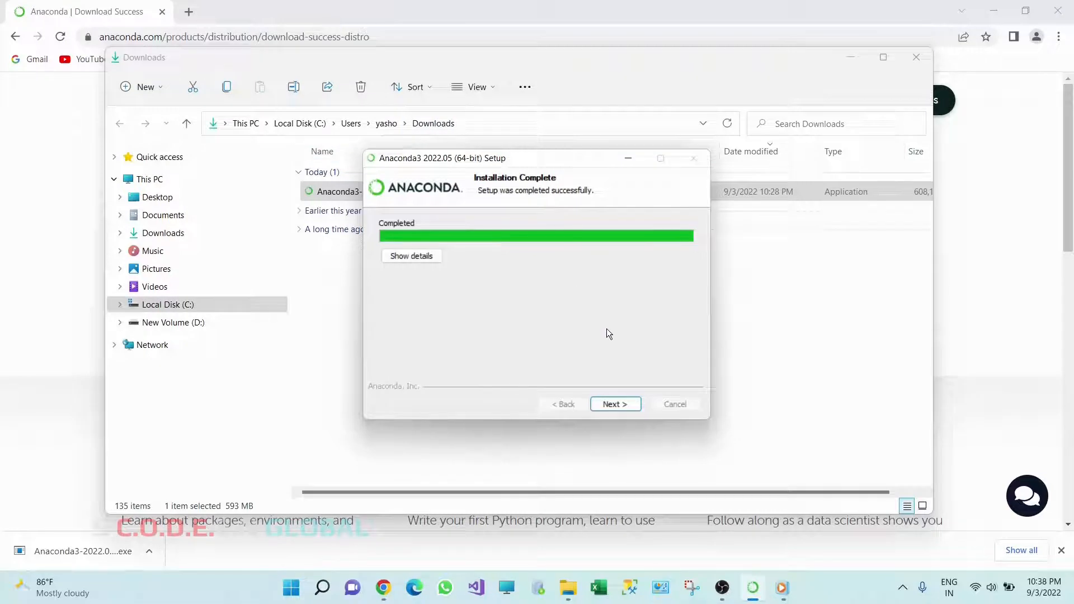
left_click(614, 404)
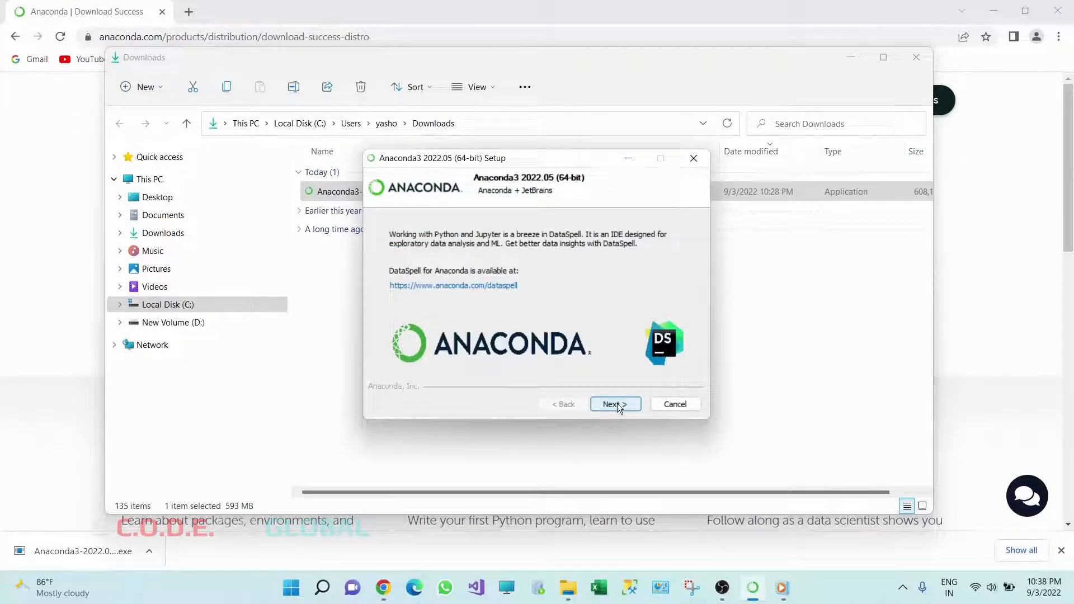
left_click(614, 403)
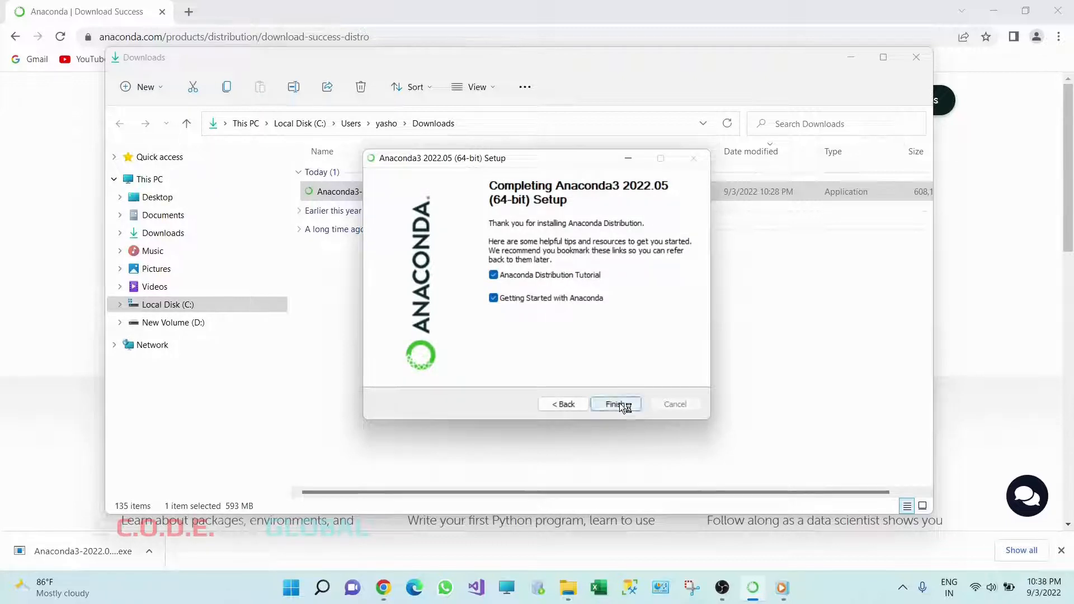
left_click(616, 404)
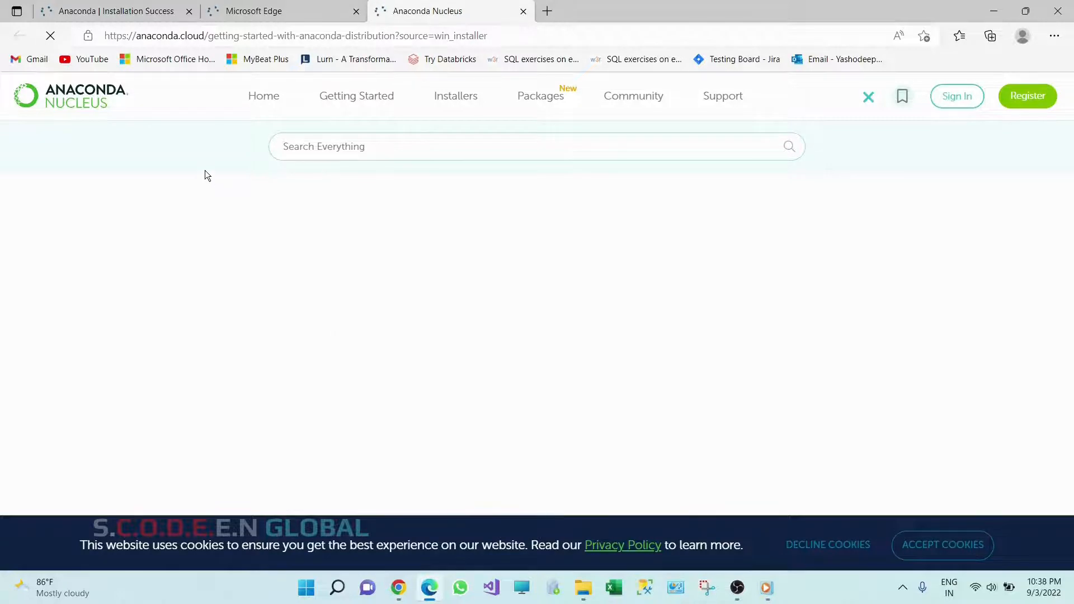
Step: Close the Edge window holding the Nucleus and Installation Success pages
left_click(1028, 95)
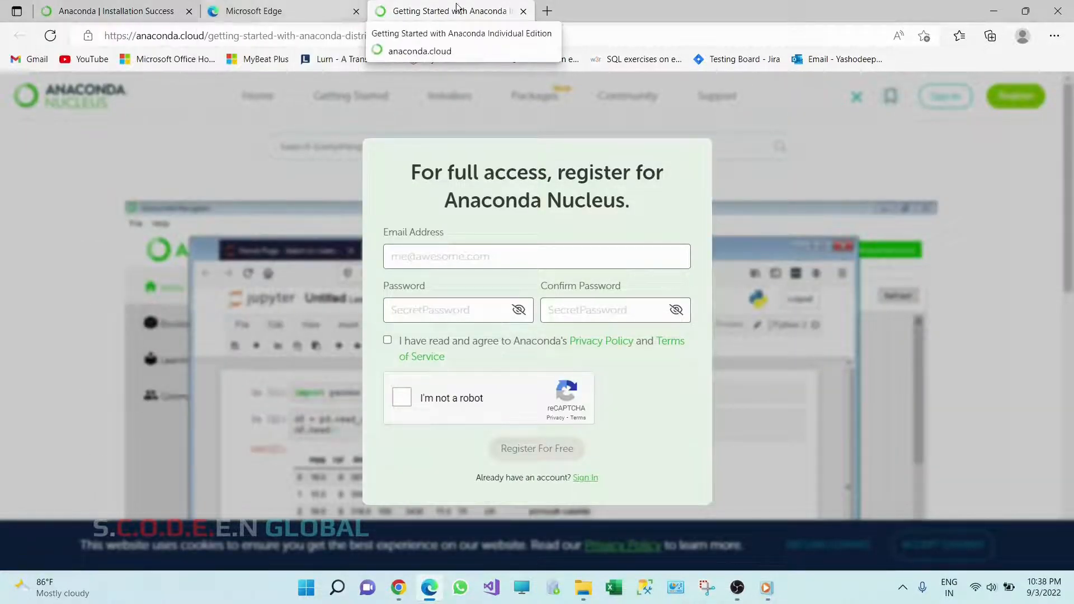
left_click(109, 11)
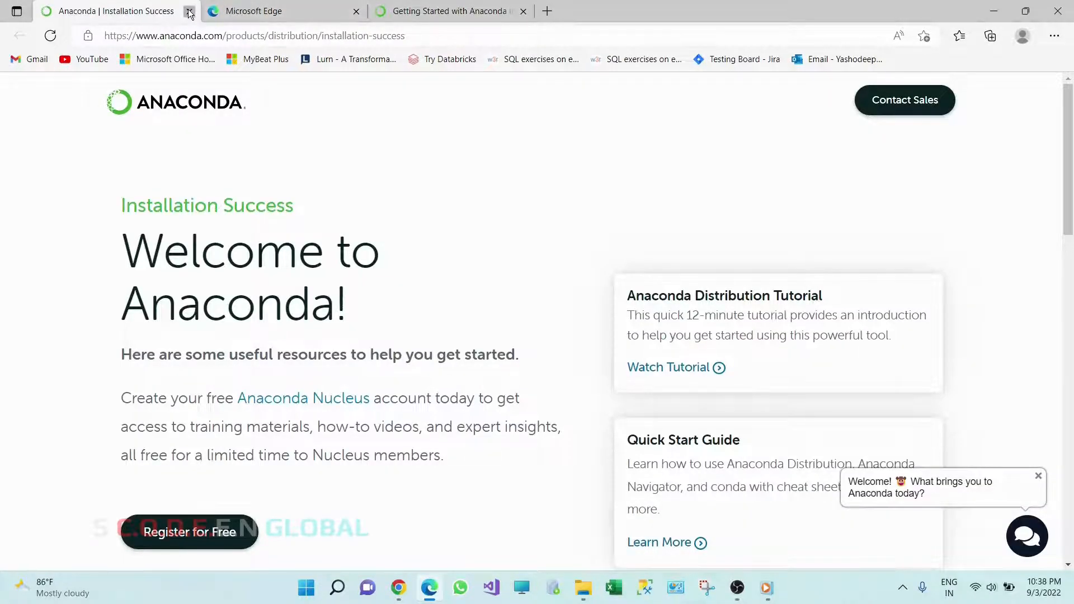
left_click(190, 12)
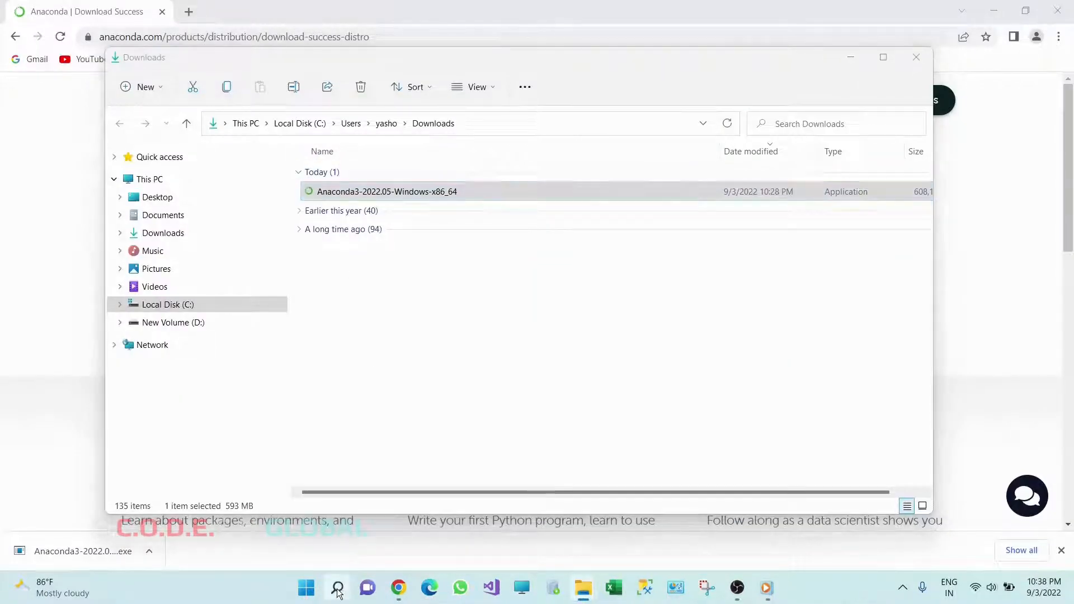
Step: Search Windows for anaconda and launch Anaconda Navigator (anaconda3)
left_click(336, 587)
type("anacond")
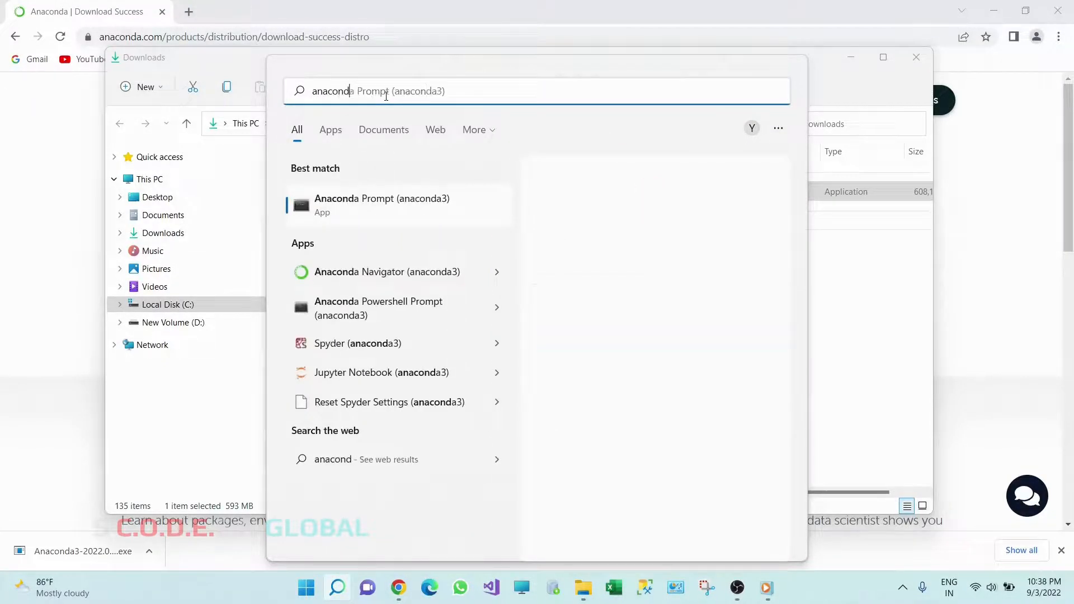
left_click(382, 203)
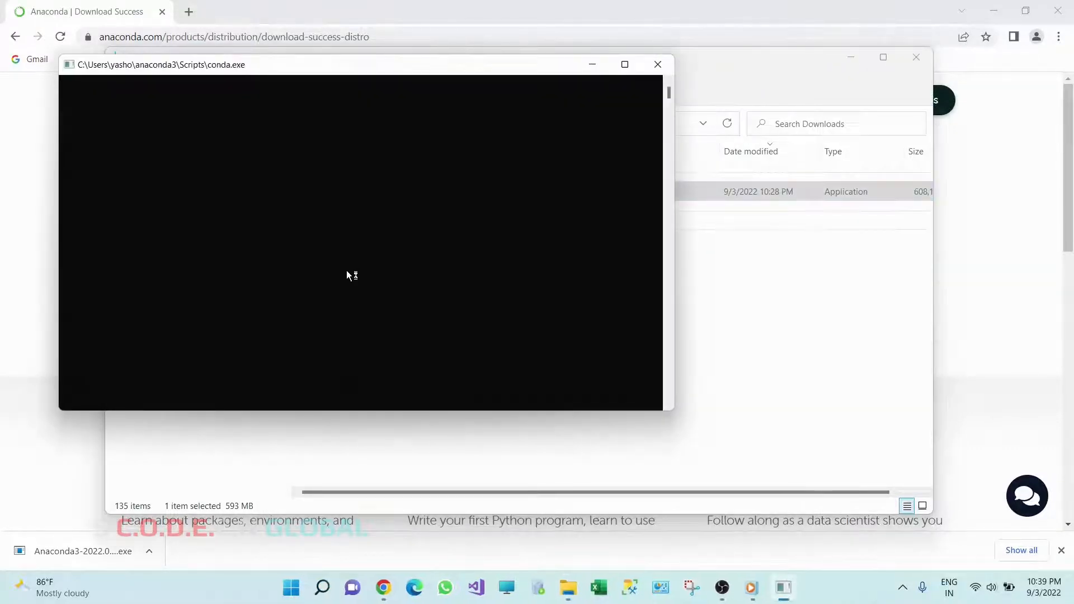
left_click_drag(363, 64, 381, 82)
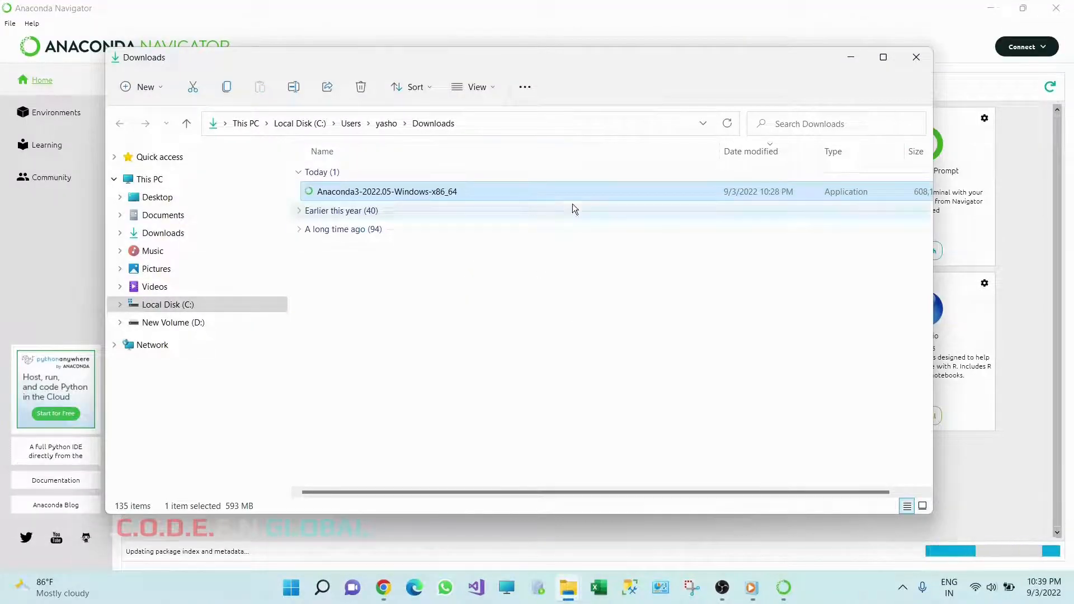
Step: Decline the Navigator update with 'No, don't show again' and launch Jupyter Notebook
left_click(916, 57)
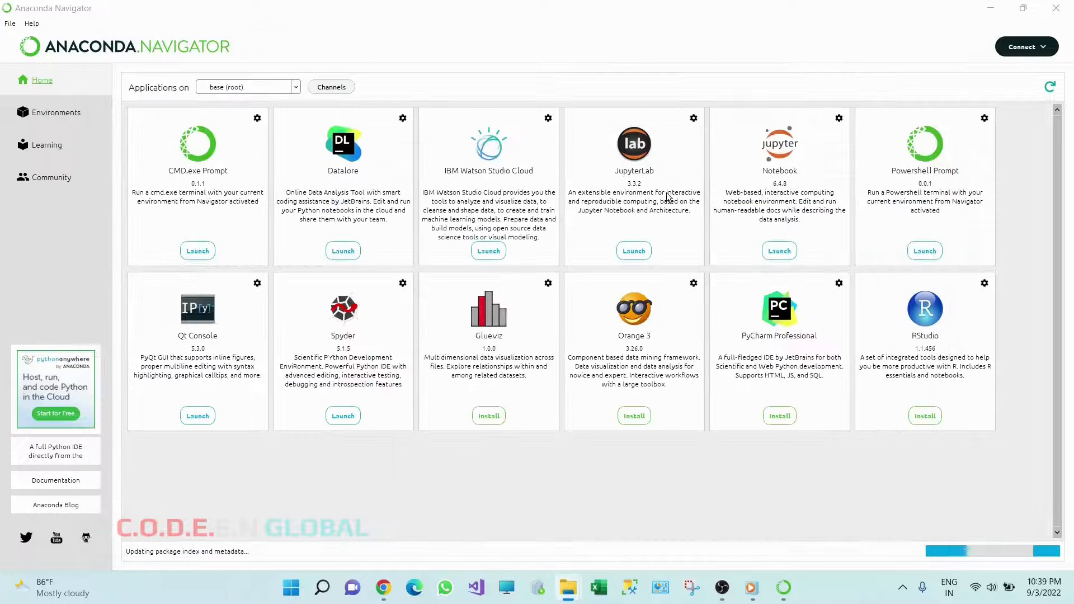
mouse_move(591, 274)
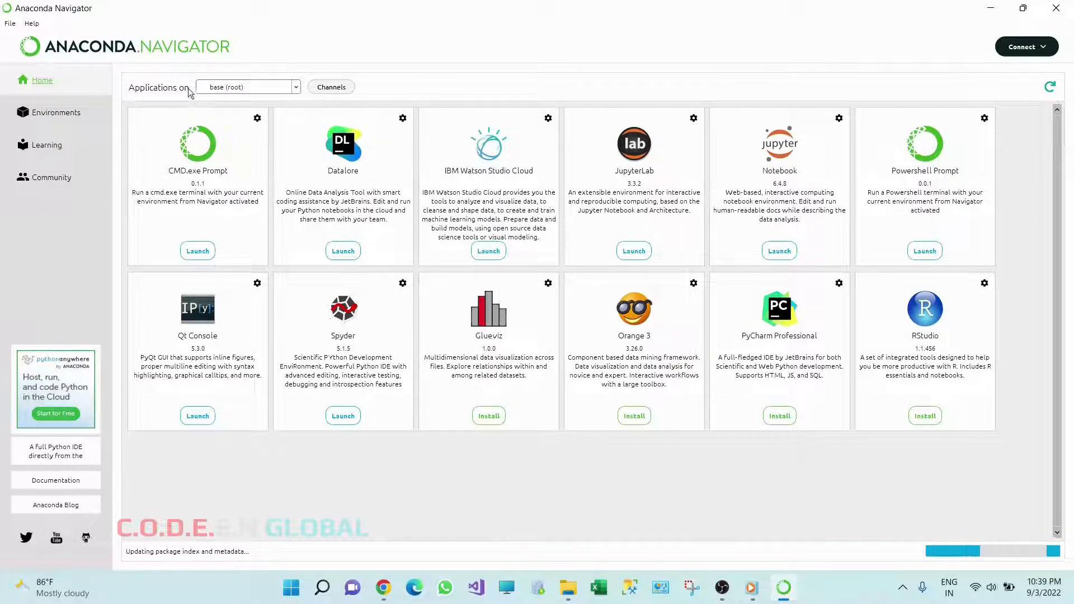
mouse_move(510, 161)
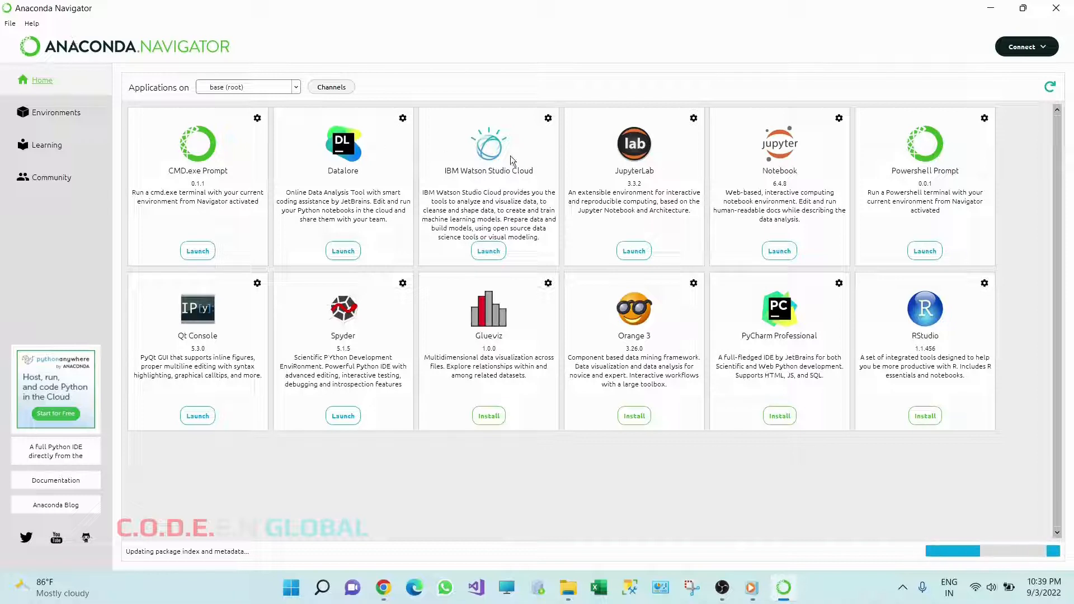
mouse_move(695, 223)
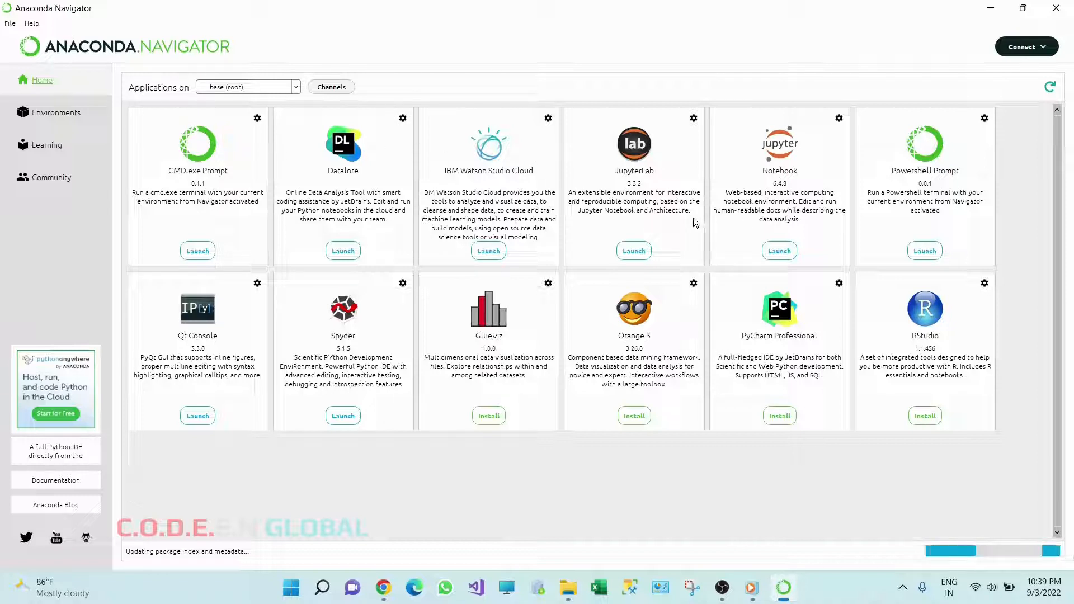
mouse_move(669, 181)
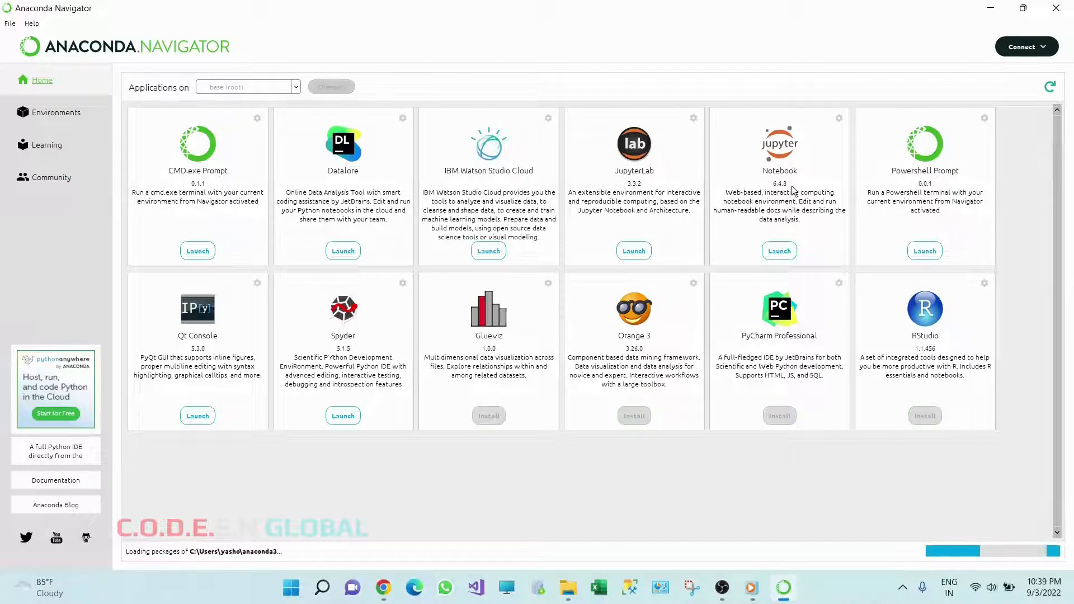
mouse_move(802, 178)
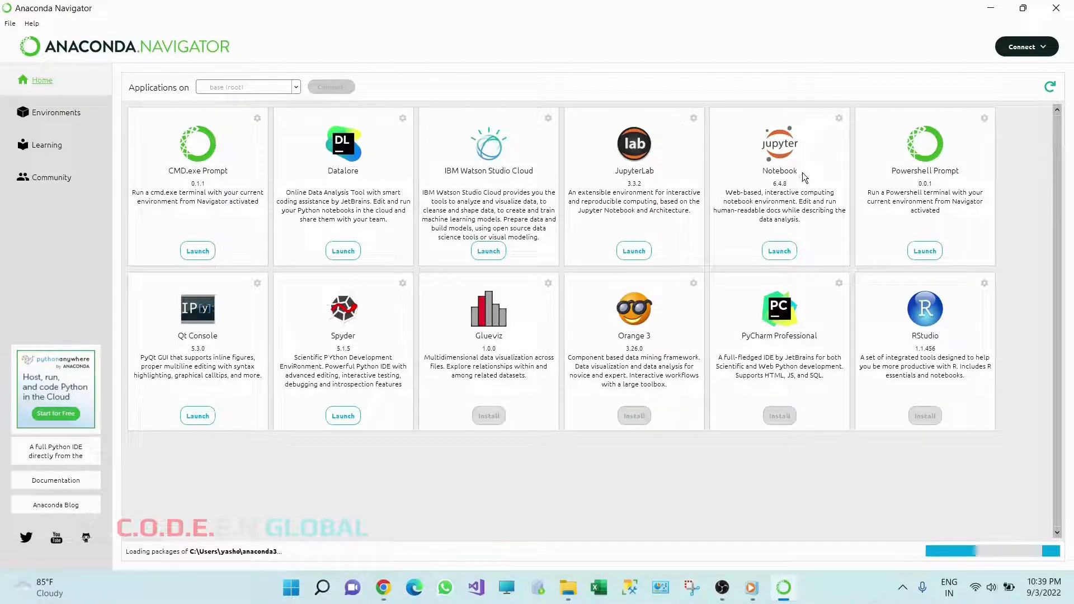
mouse_move(736, 354)
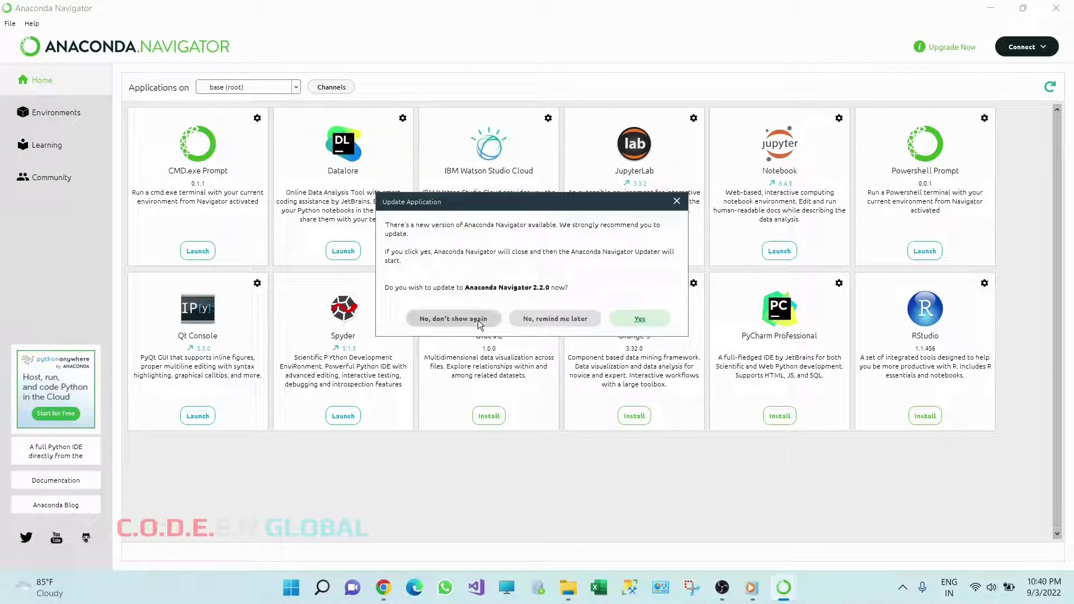
left_click(451, 317)
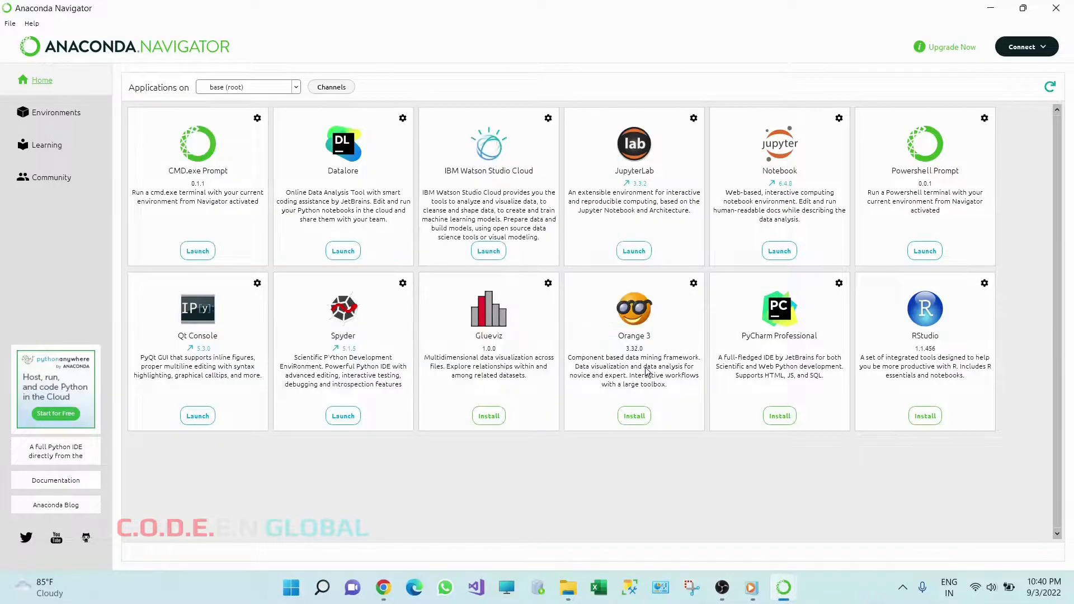
mouse_move(731, 276)
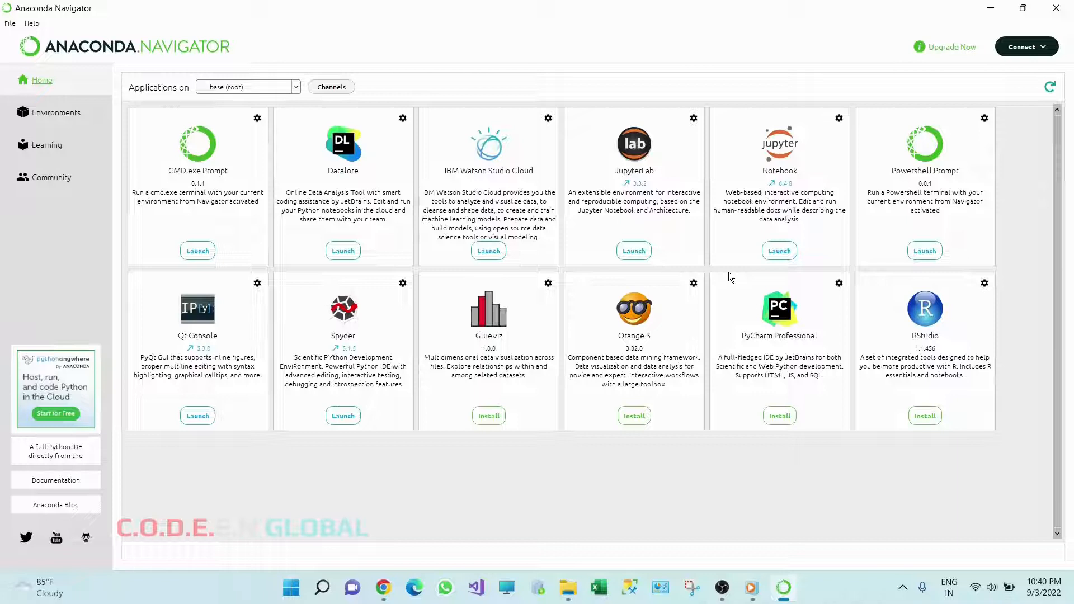
mouse_move(769, 167)
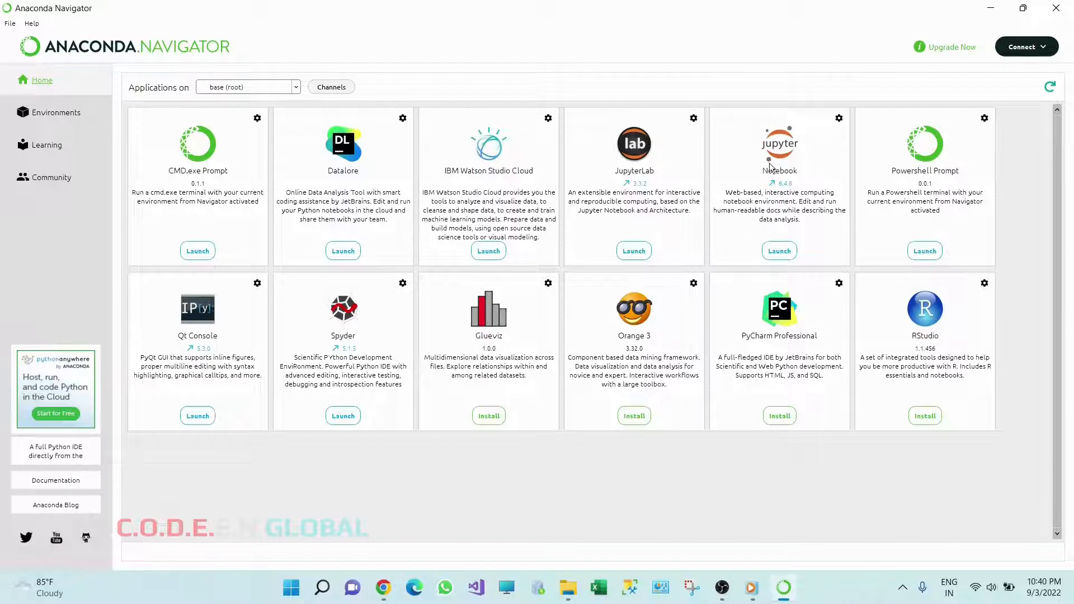
mouse_move(778, 192)
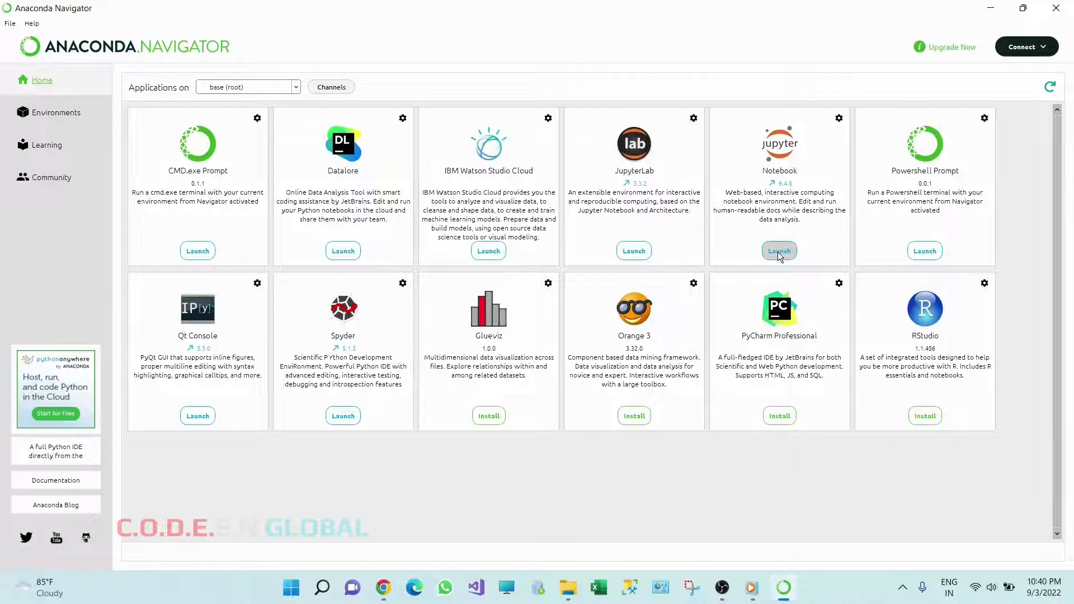
left_click(778, 250)
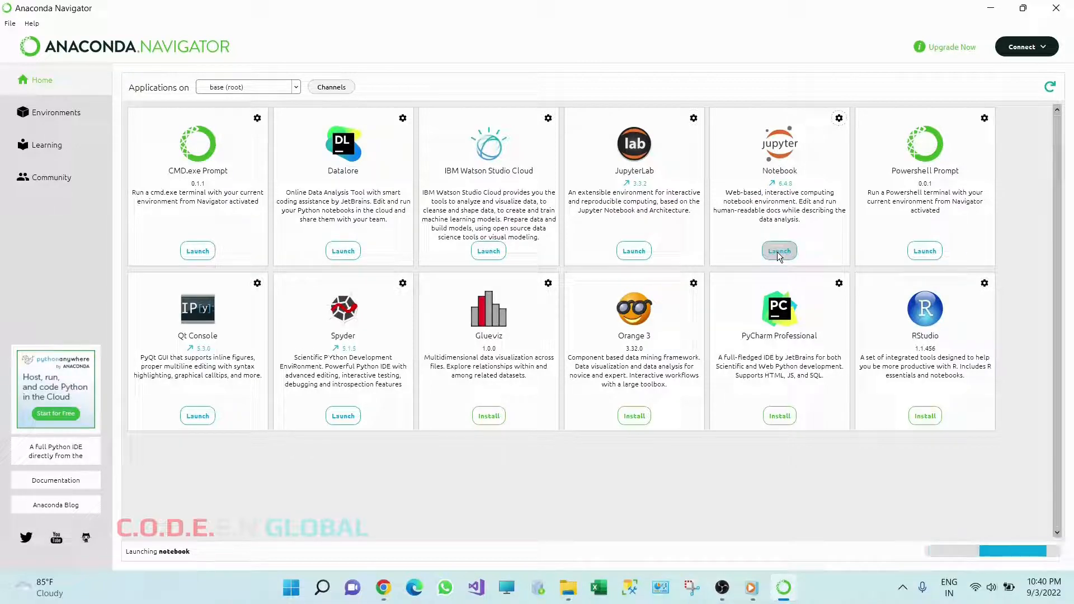
left_click(778, 250)
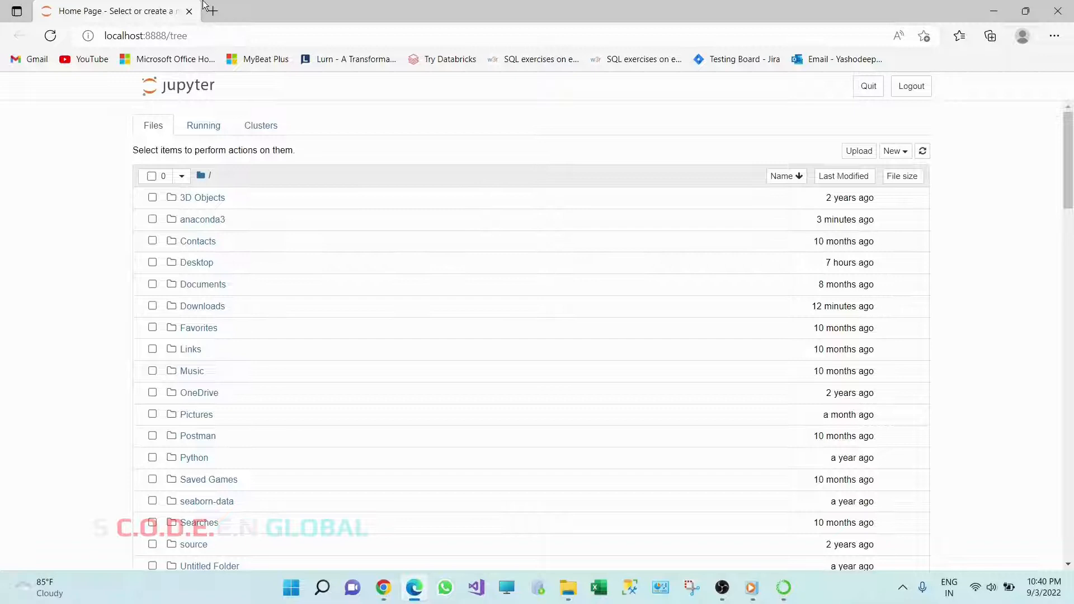
mouse_move(584, 247)
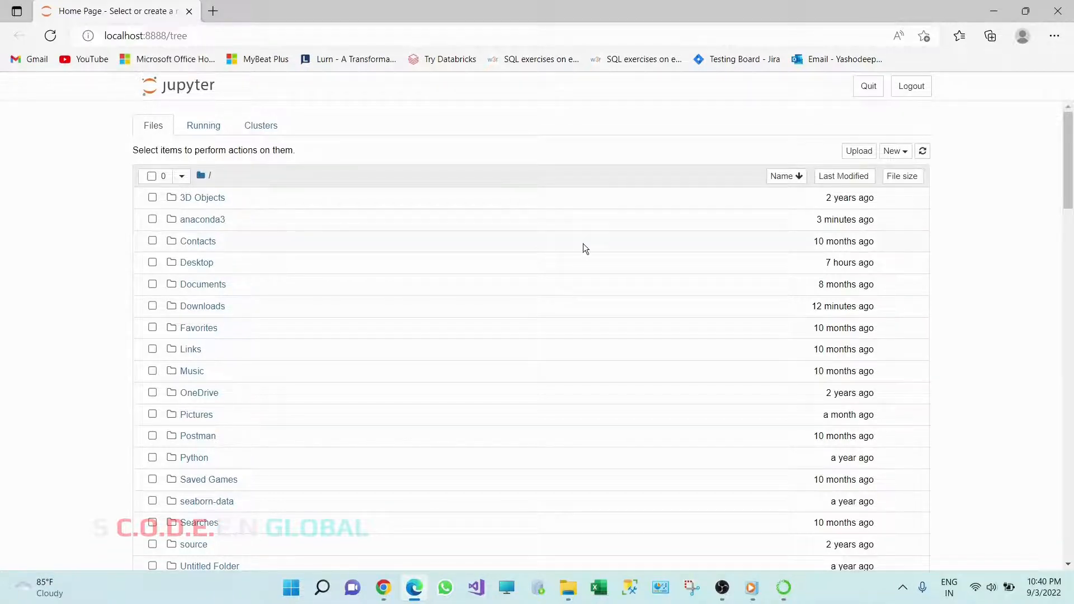
Step: Choose Python 3 (ipykernel) from the Jupyter home page's New menu
left_click(894, 150)
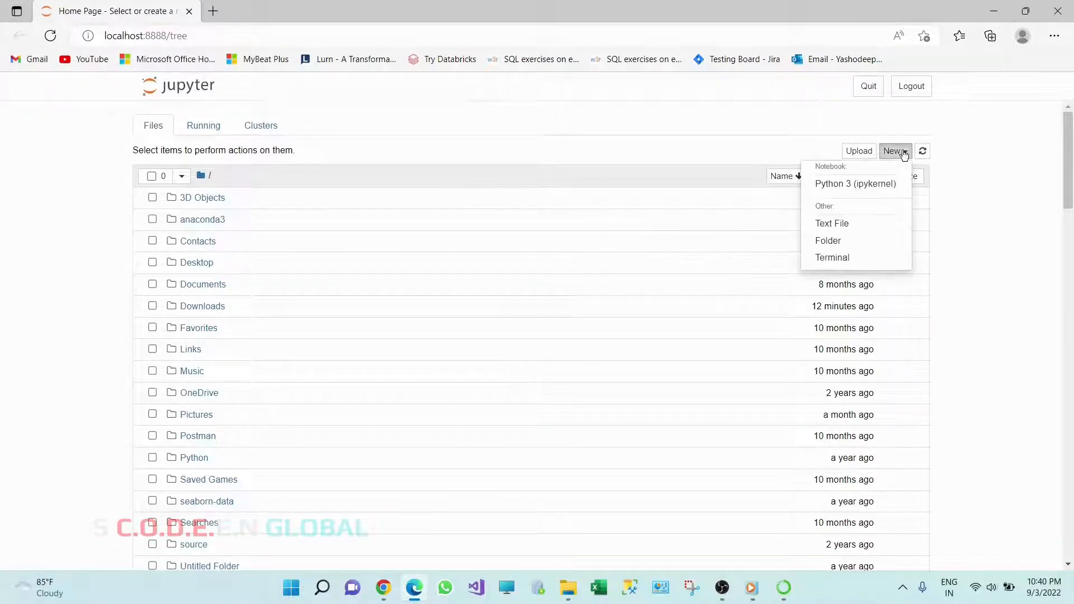
mouse_move(855, 183)
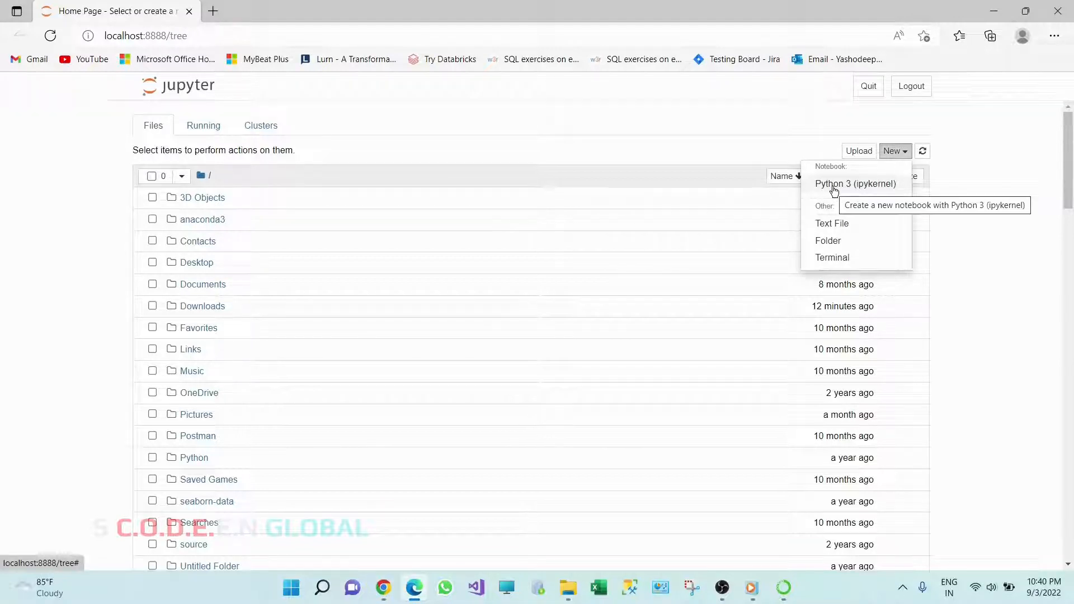
left_click(856, 183)
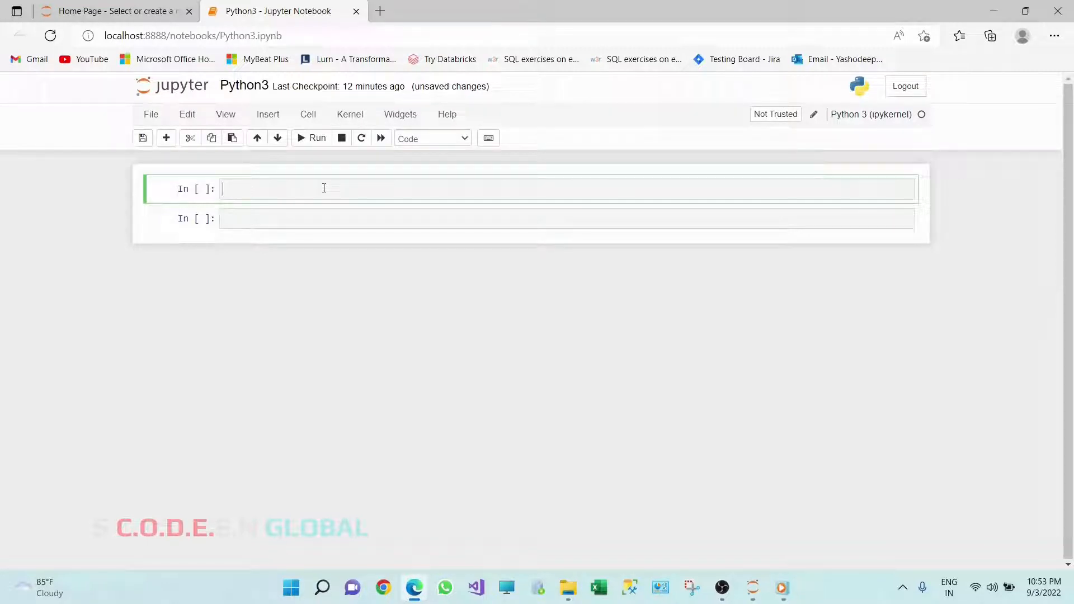
Step: Enter print("Hello World") into the first notebook cell
type("pri")
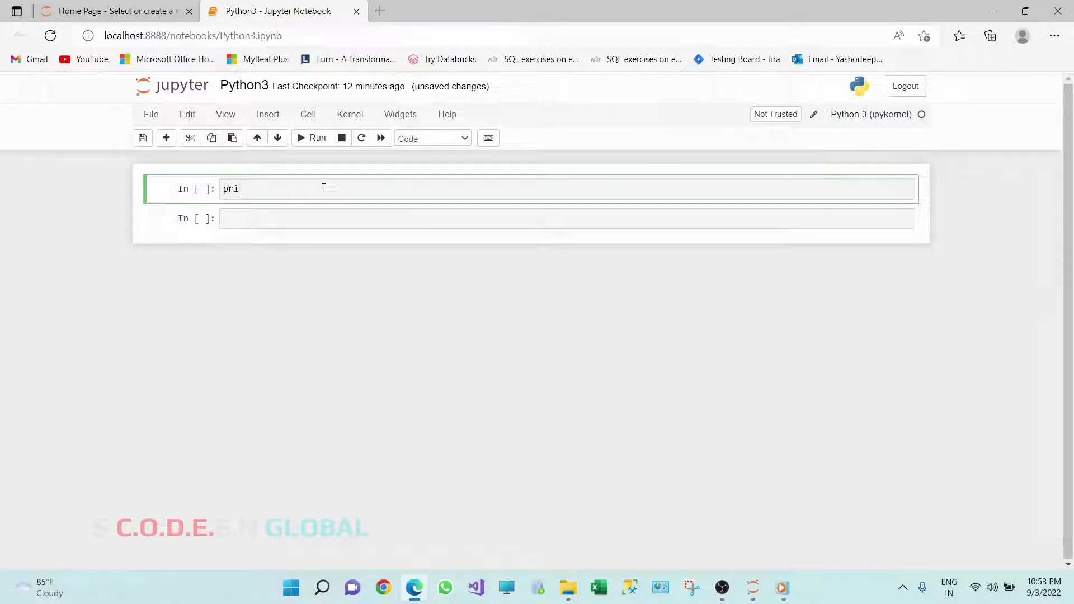
type("nt()")
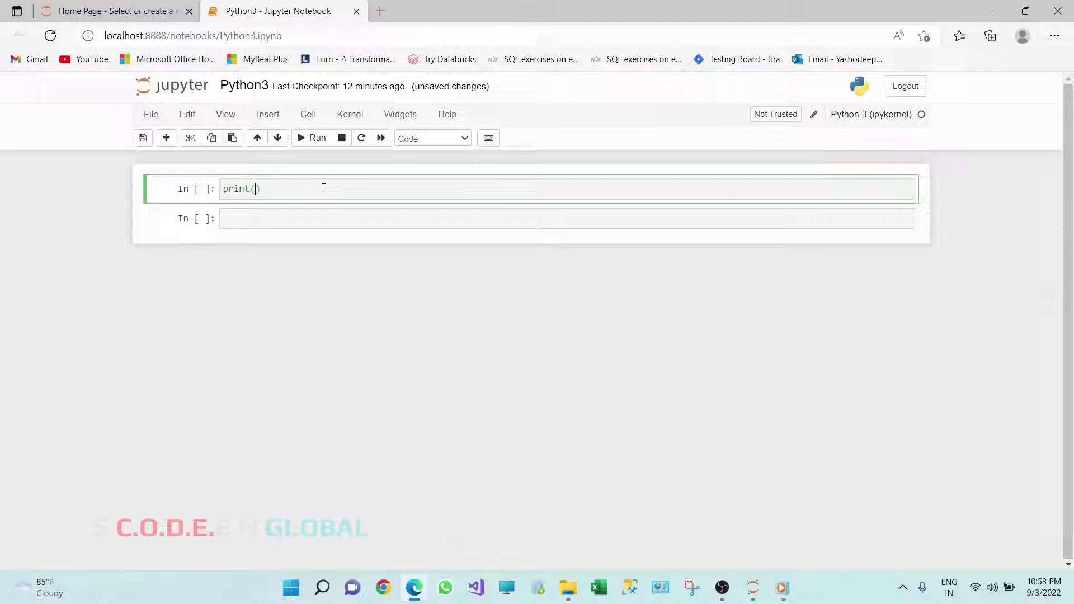
type("\"\"")
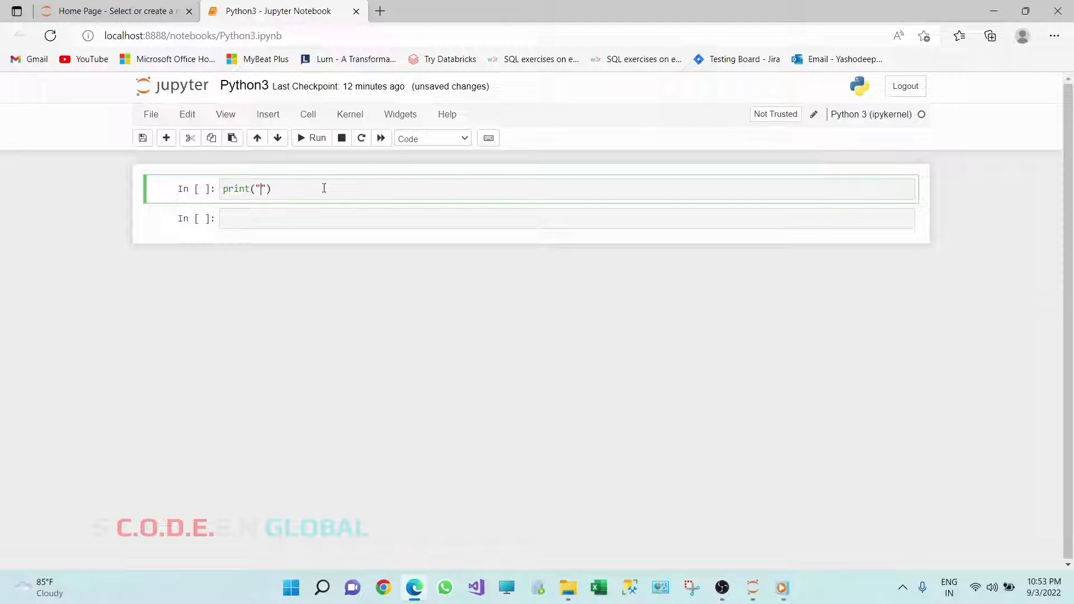
type("H")
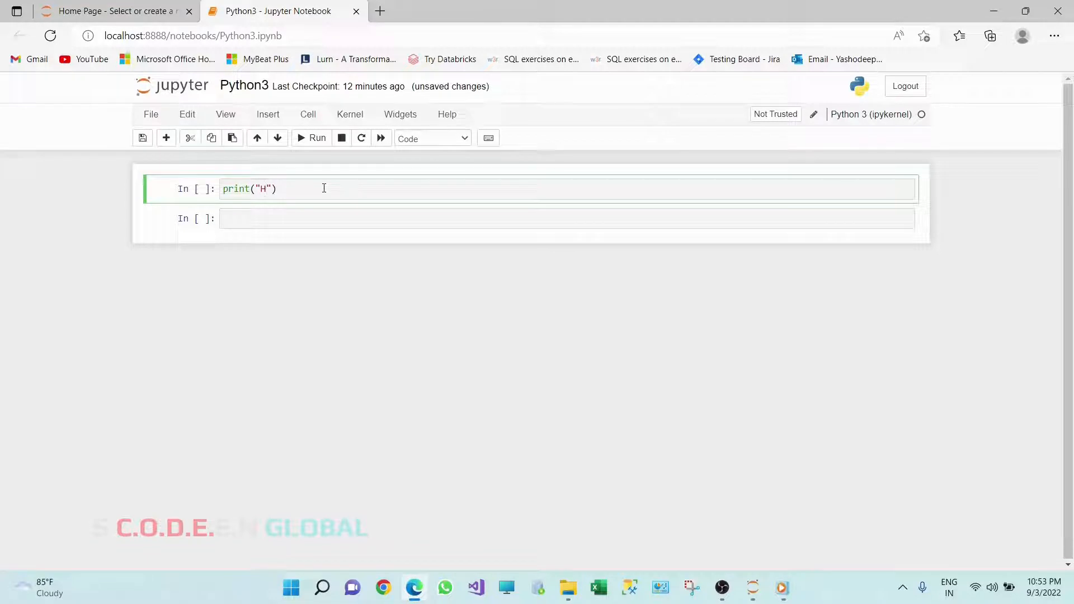
type("ello")
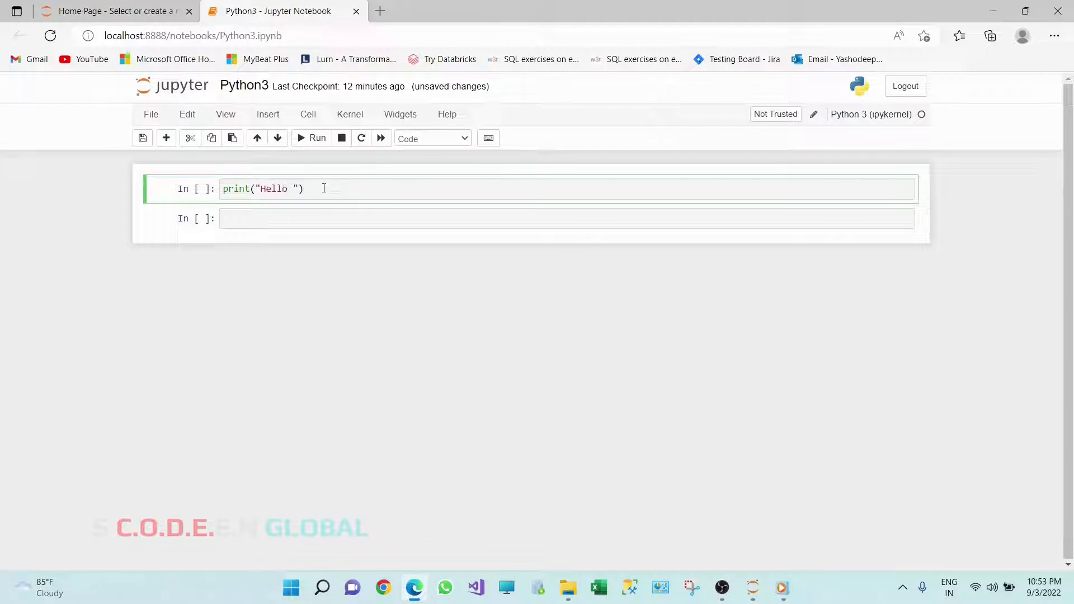
type("Wor")
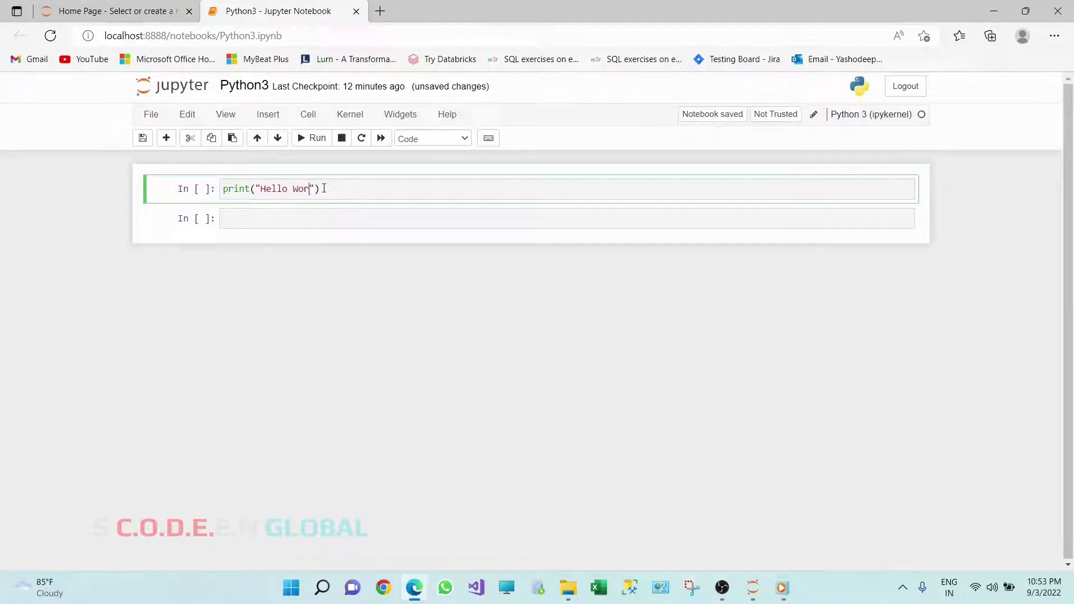
type("ld")
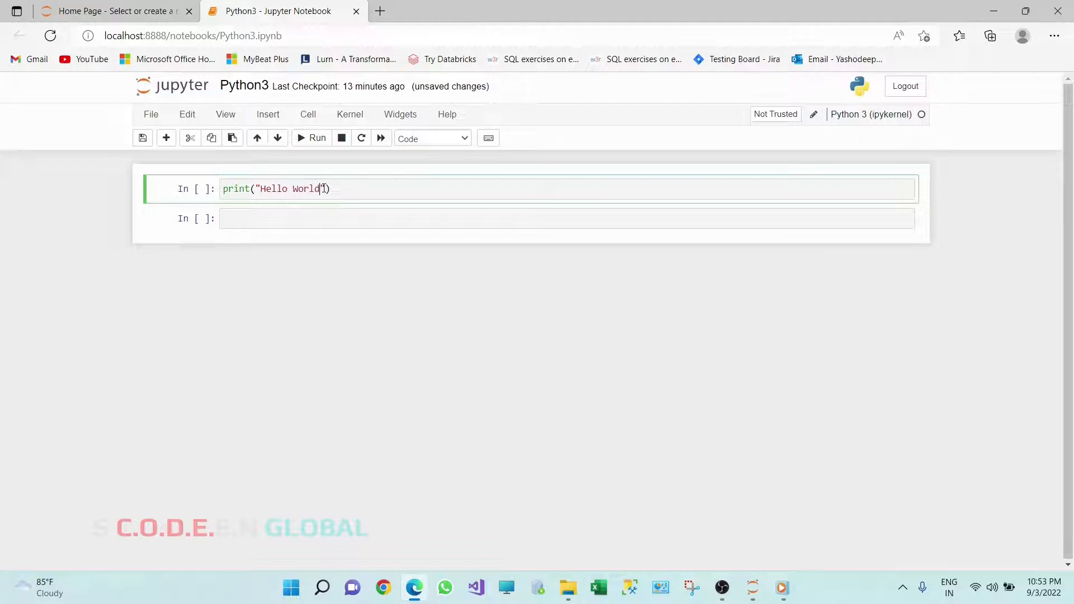
type("\"")
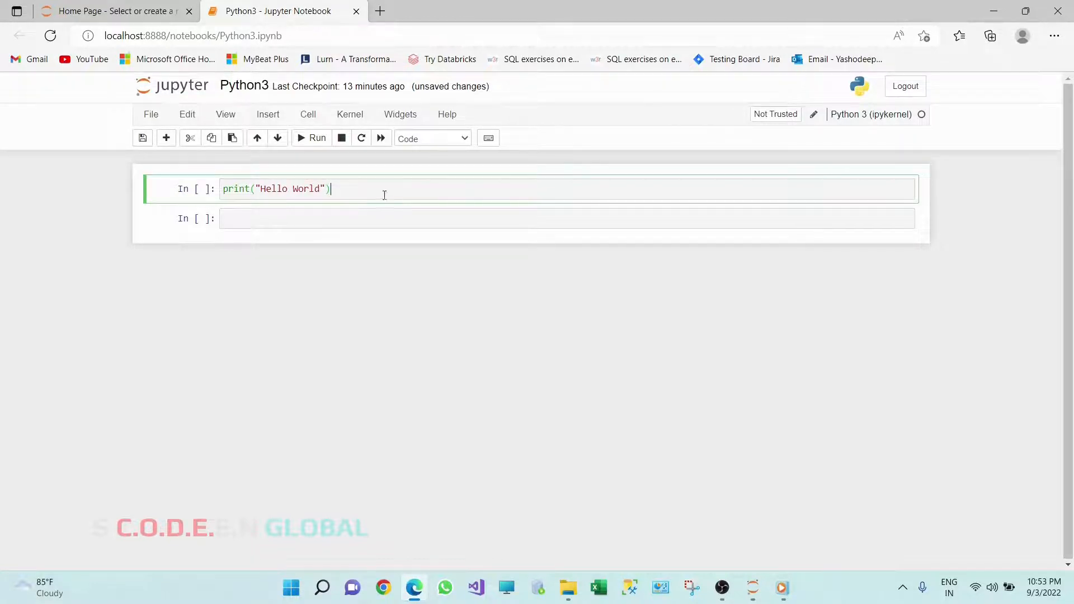
Step: Run the cell and highlight the Hello World output to check it
left_click(312, 137)
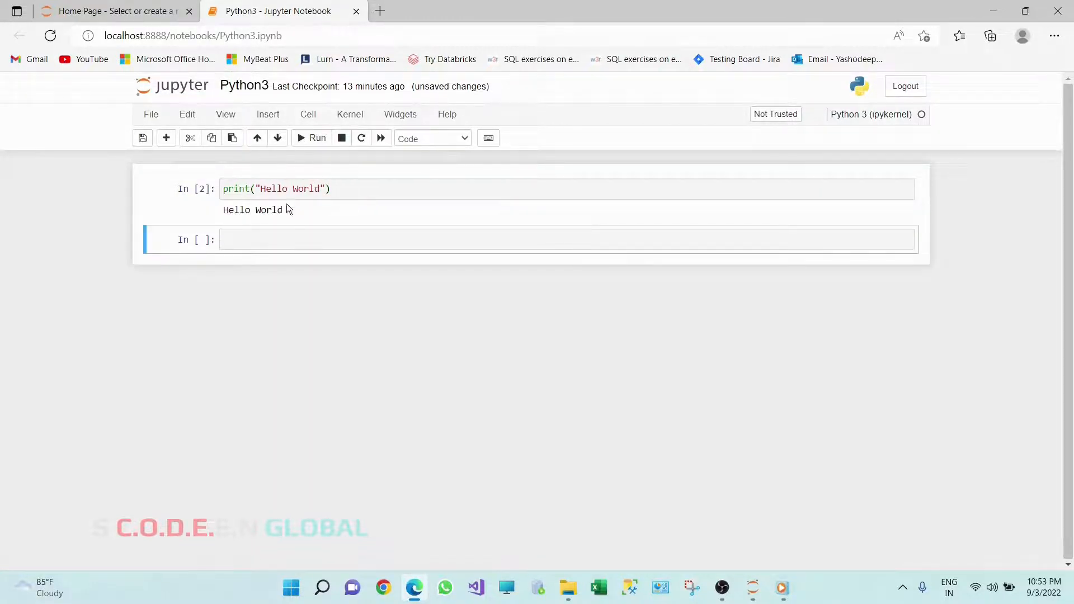
double_click(253, 210)
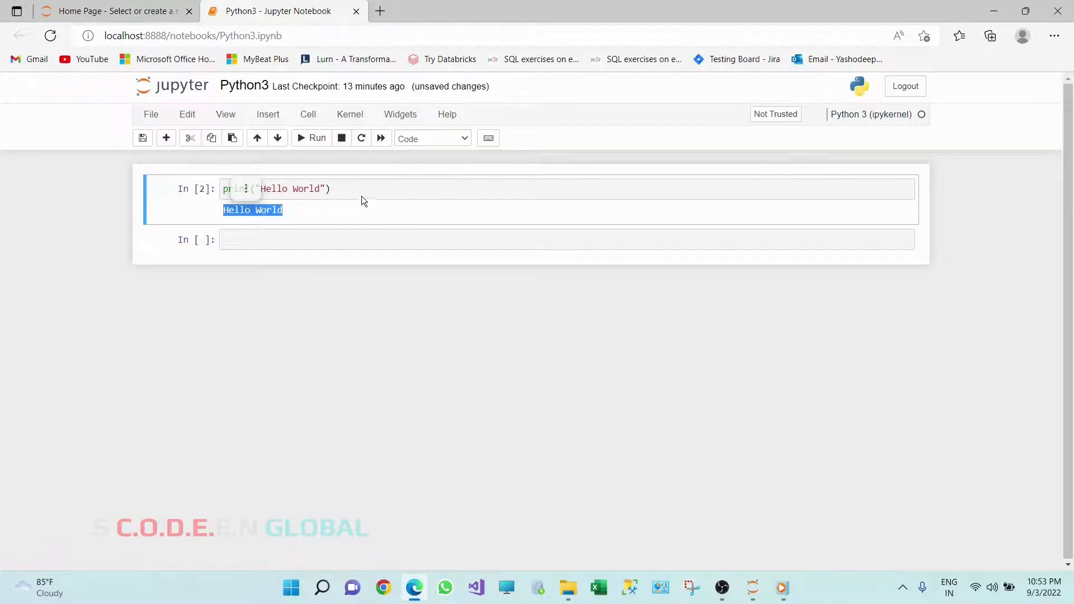
left_click(372, 188)
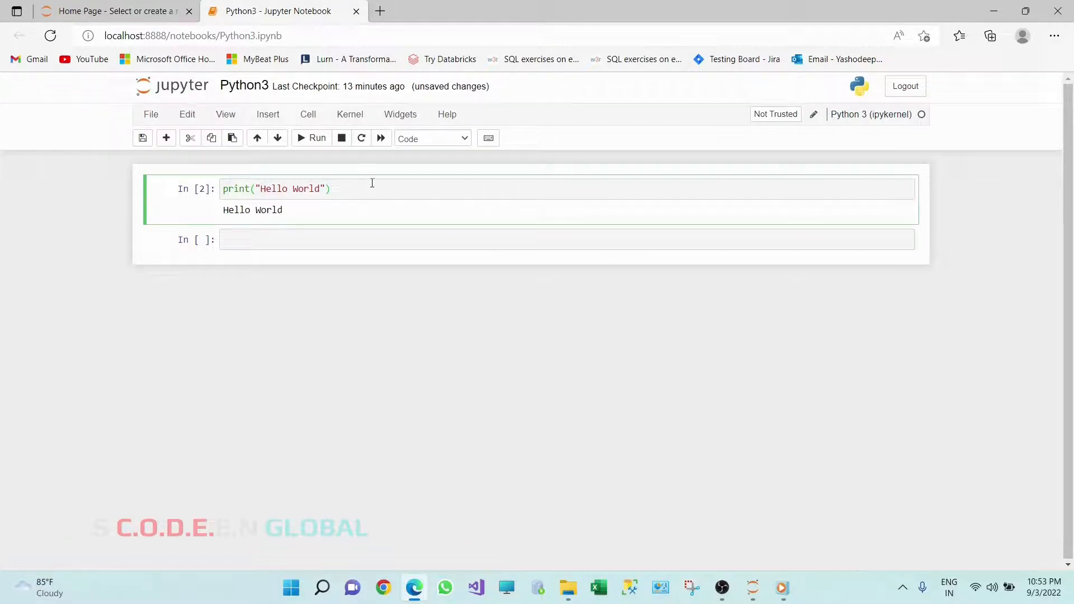